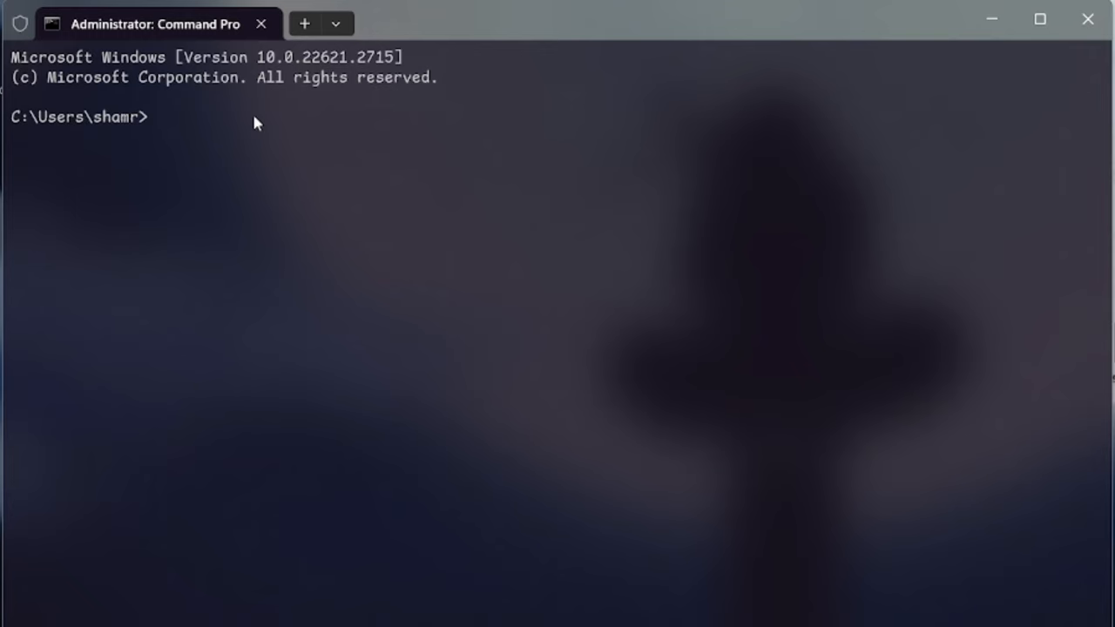
- Run driverquery and scroll through the installed drivers, their types and link dates
{"action": "type", "text": "driv"}
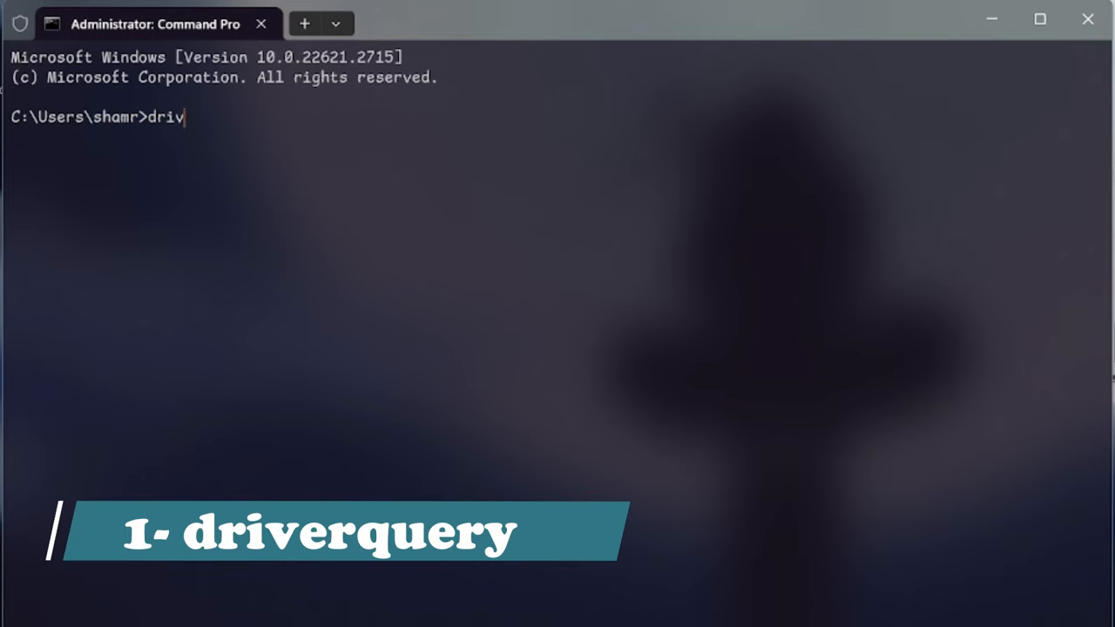
{"action": "key", "text": "Return"}
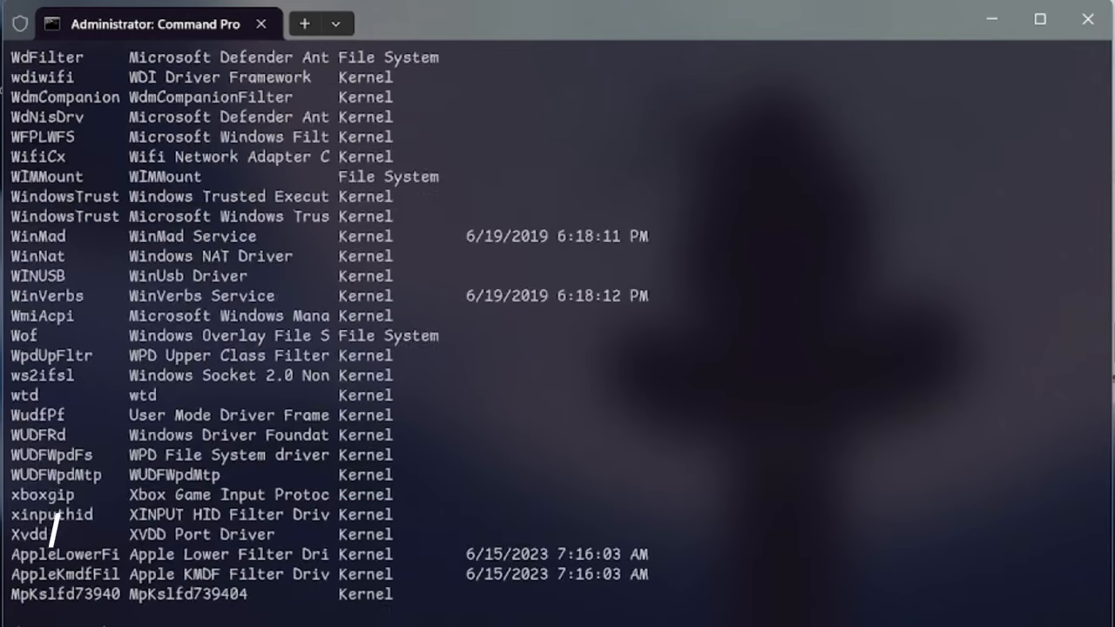
{"action": "scroll", "scroll_direction": "up", "scroll_amount": 3}
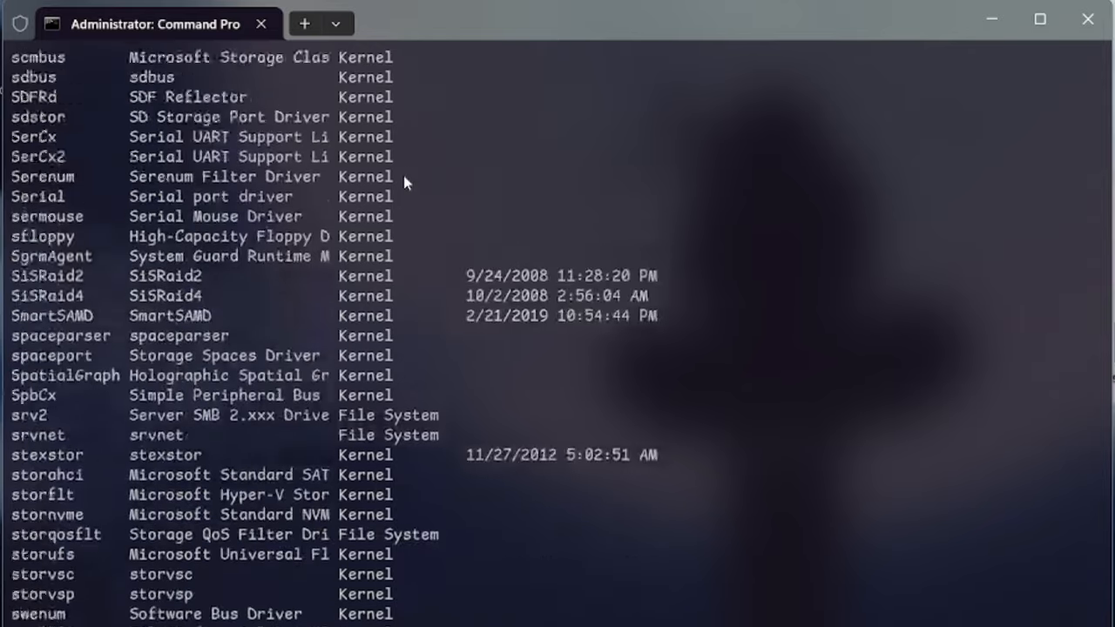
{"action": "scroll", "scroll_direction": "up", "scroll_amount": 3}
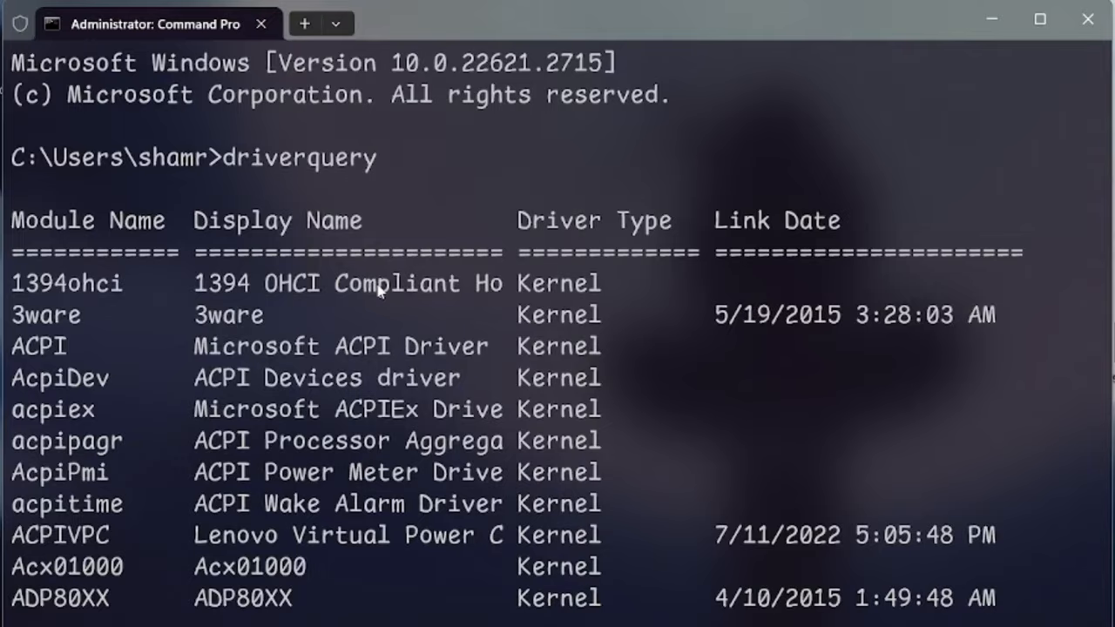
{"action": "scroll", "scroll_direction": "down", "scroll_amount": 3}
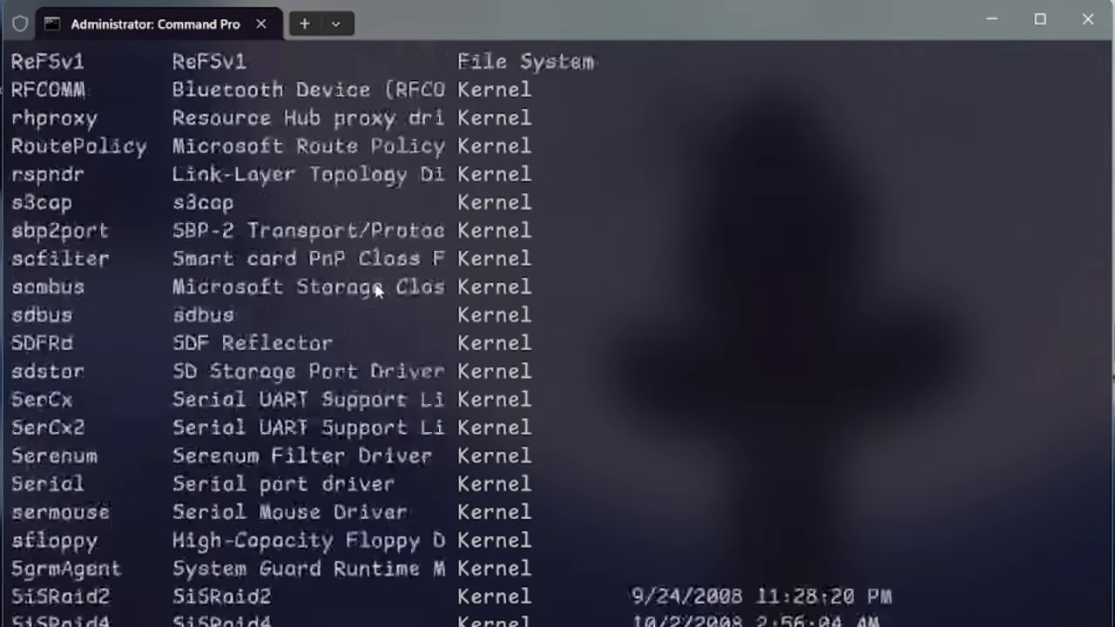
{"action": "scroll", "scroll_direction": "down", "scroll_amount": 3}
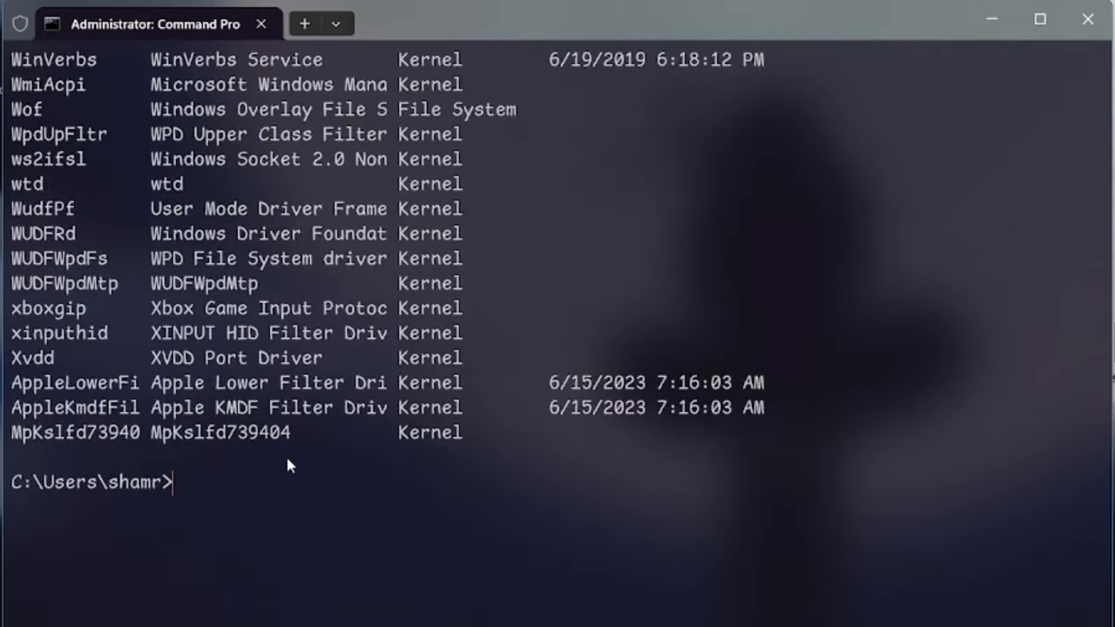
- Change into the Downloads folder and run systeminfo for the full system report
{"action": "type", "text": "cd"}
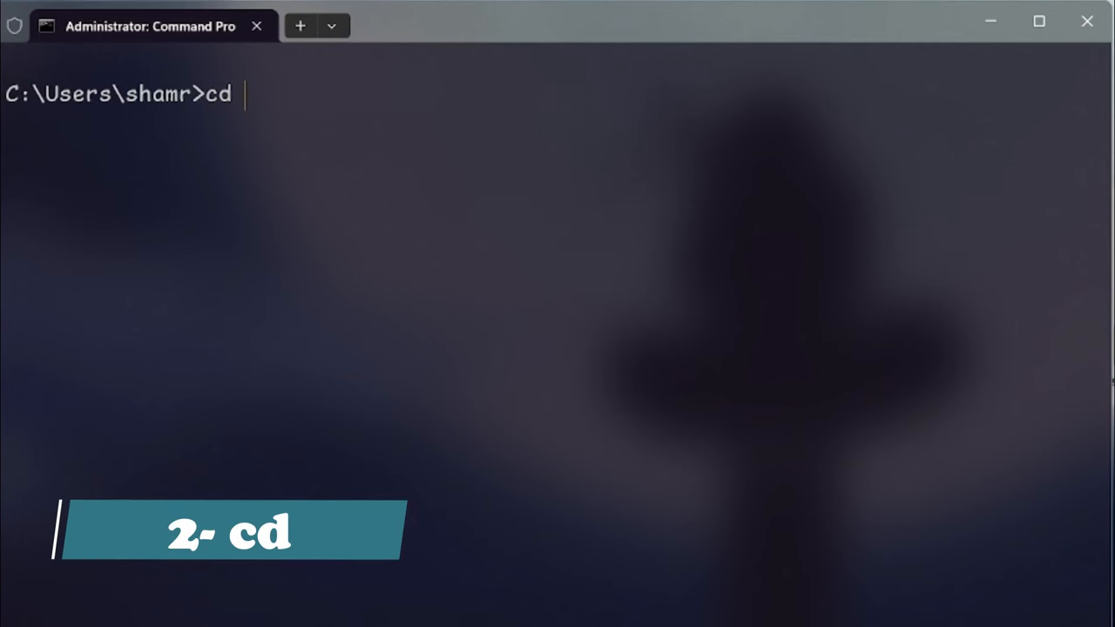
{"action": "type", "text": "Downl"}
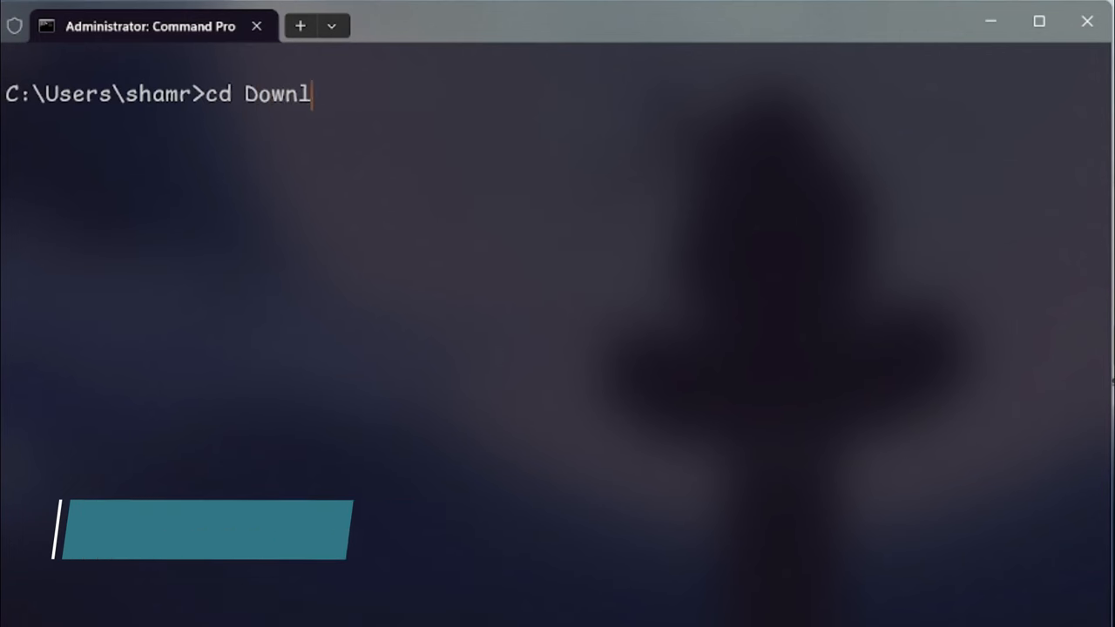
{"action": "key", "text": "Return"}
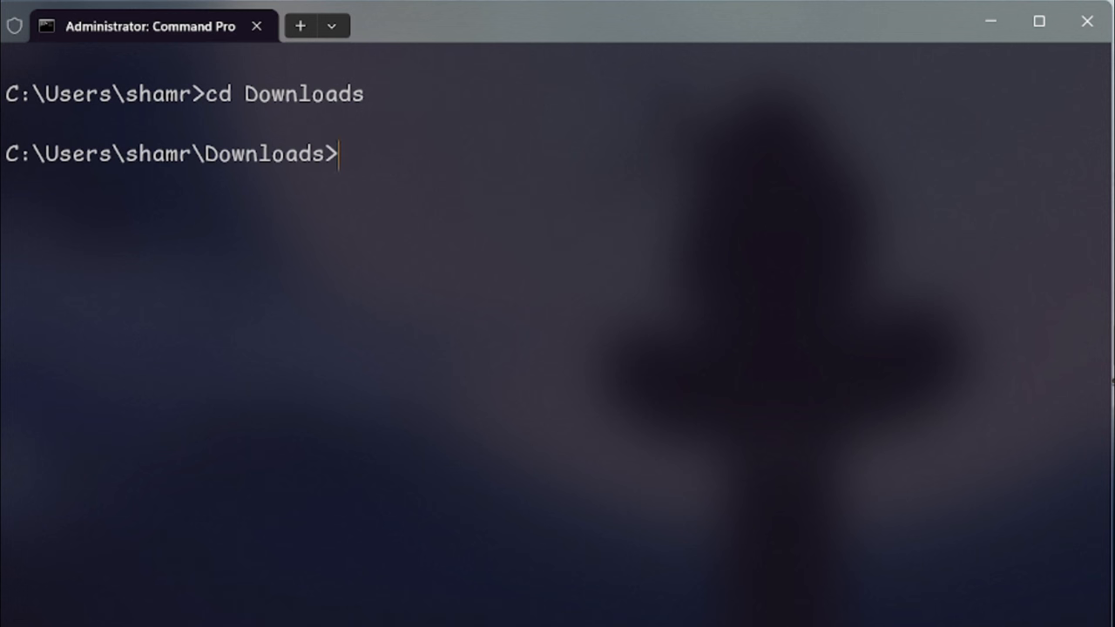
{"action": "mouse_move", "coordinate": [817, 479]}
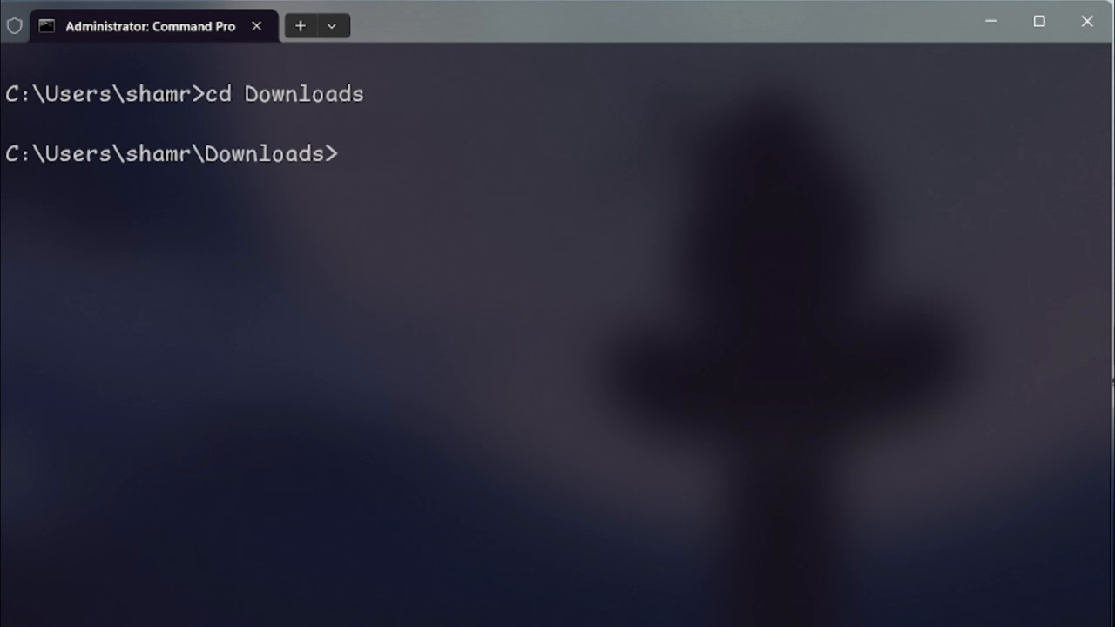
{"action": "type", "text": "syste"}
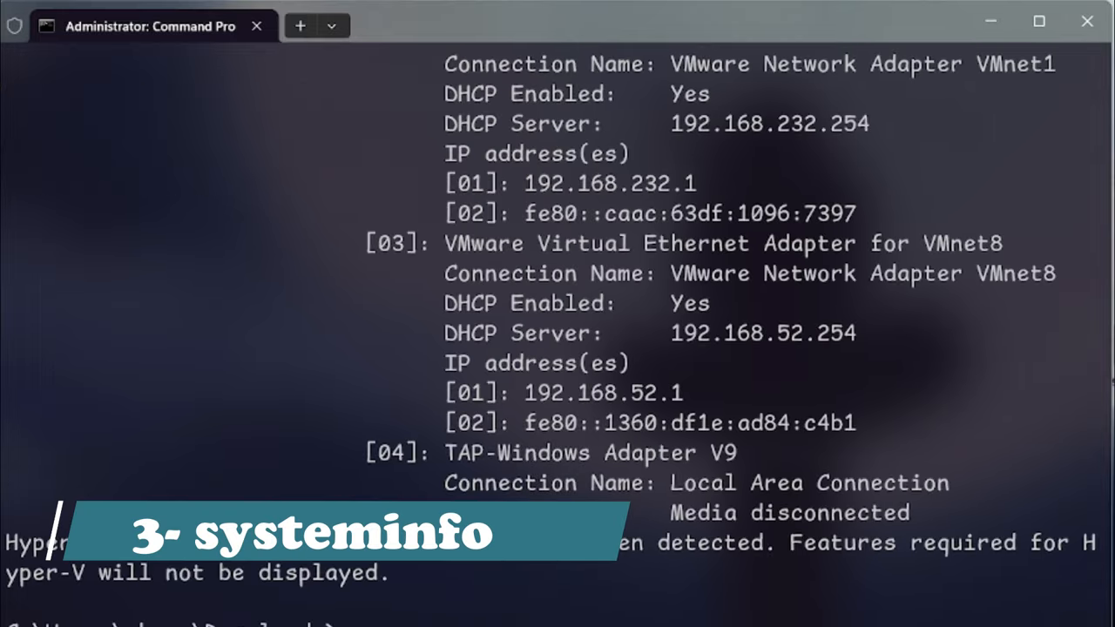
{"action": "key", "text": "Return"}
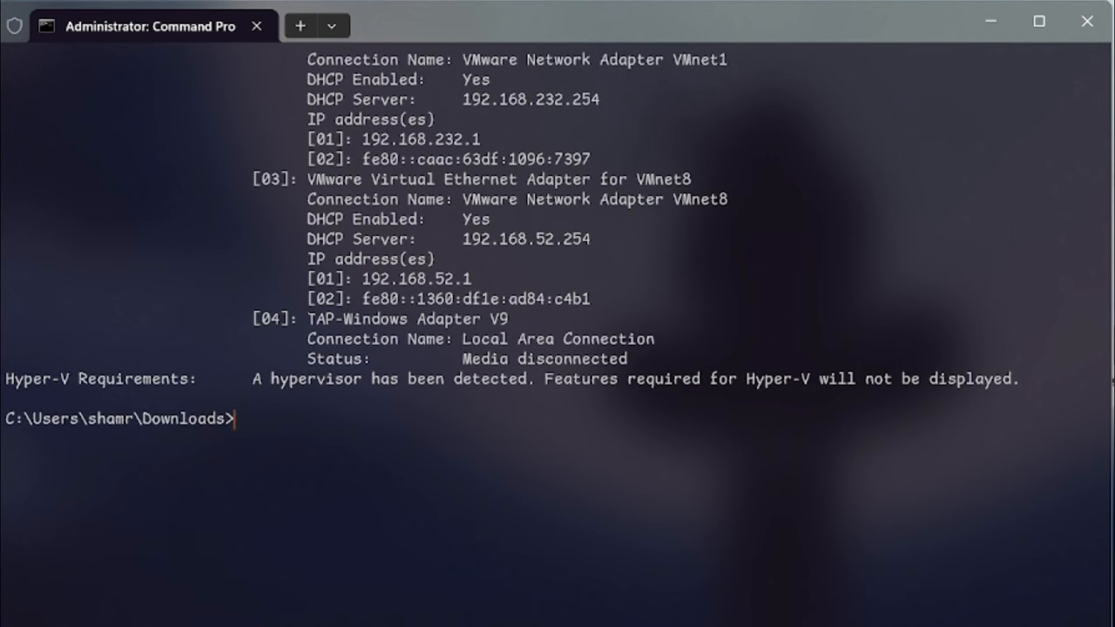
- List all environment variables with set and scroll through them
{"action": "type", "text": "set"}
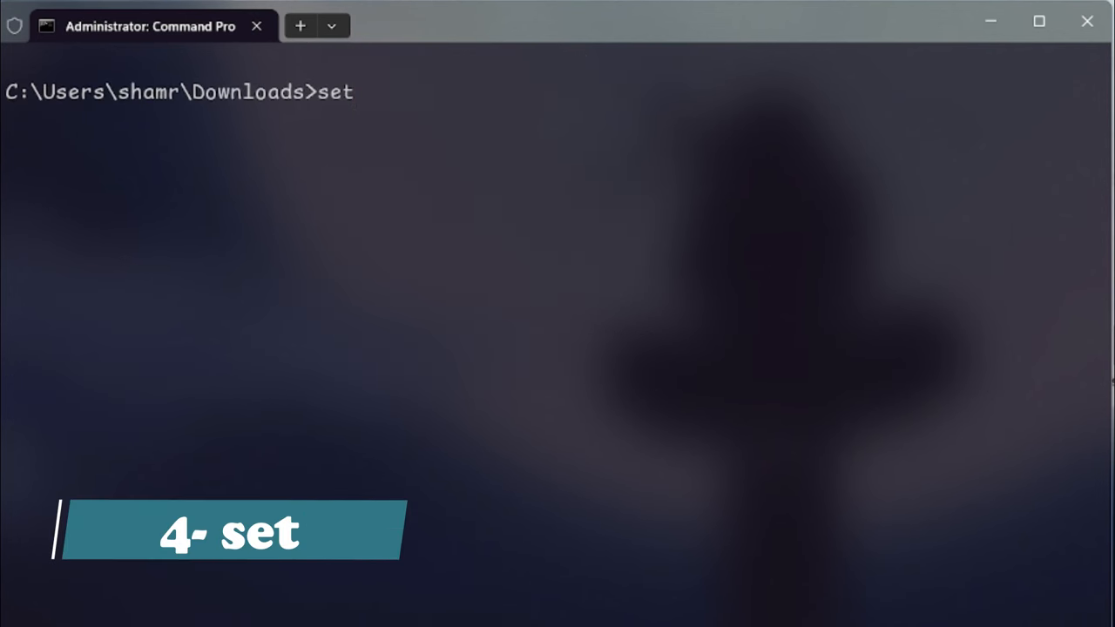
{"action": "key", "text": "Return"}
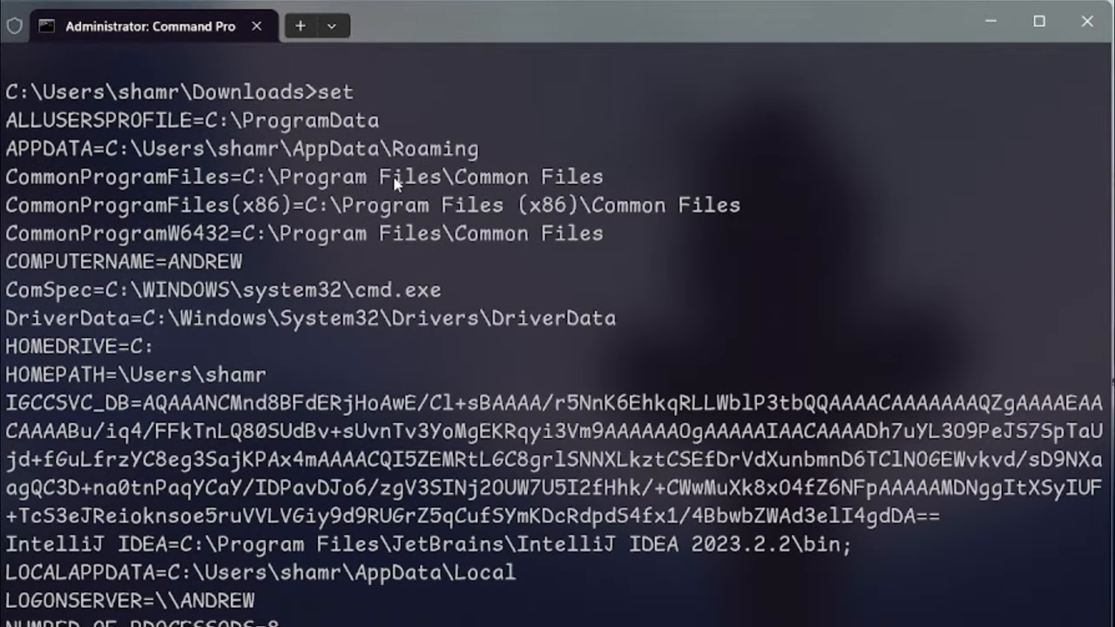
{"action": "mouse_move", "coordinate": [347, 194]}
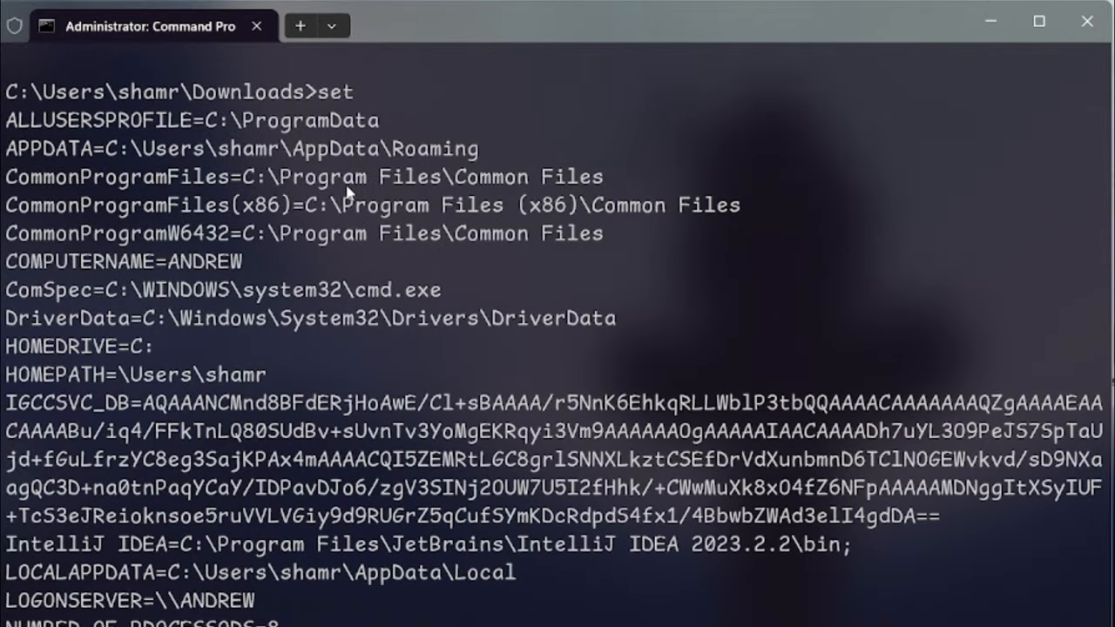
{"action": "scroll", "scroll_direction": "down", "scroll_amount": 3}
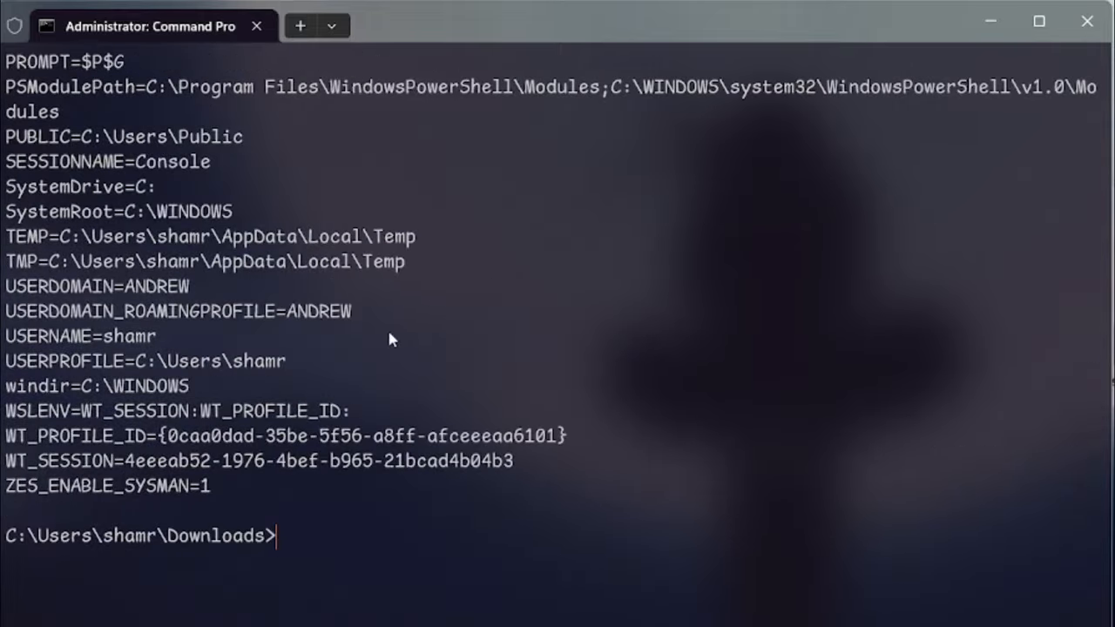
- Change the prompt to 'i say this' and scroll through the file type associations
{"action": "type", "text": "prompt i sa"}
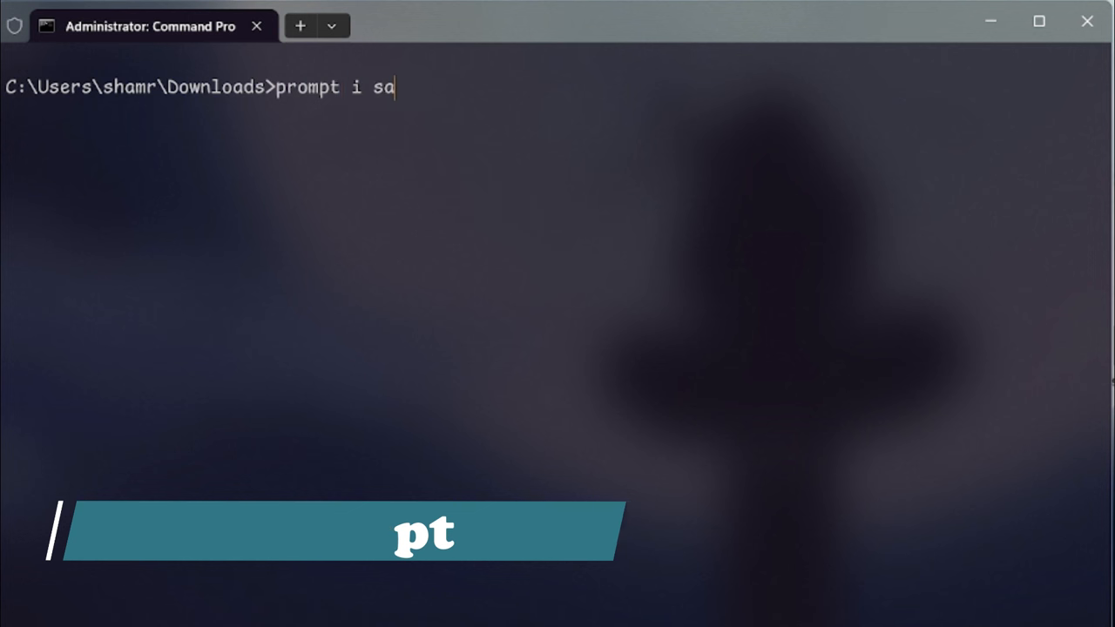
{"action": "type", "text": "y this"}
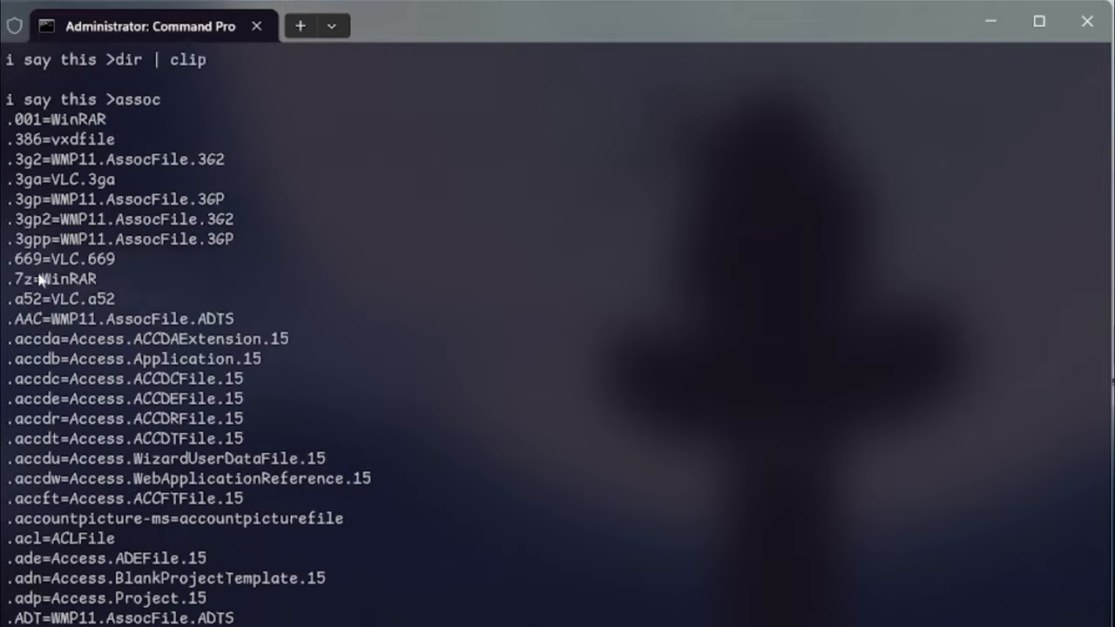
{"action": "scroll", "scroll_direction": "down", "scroll_amount": 3}
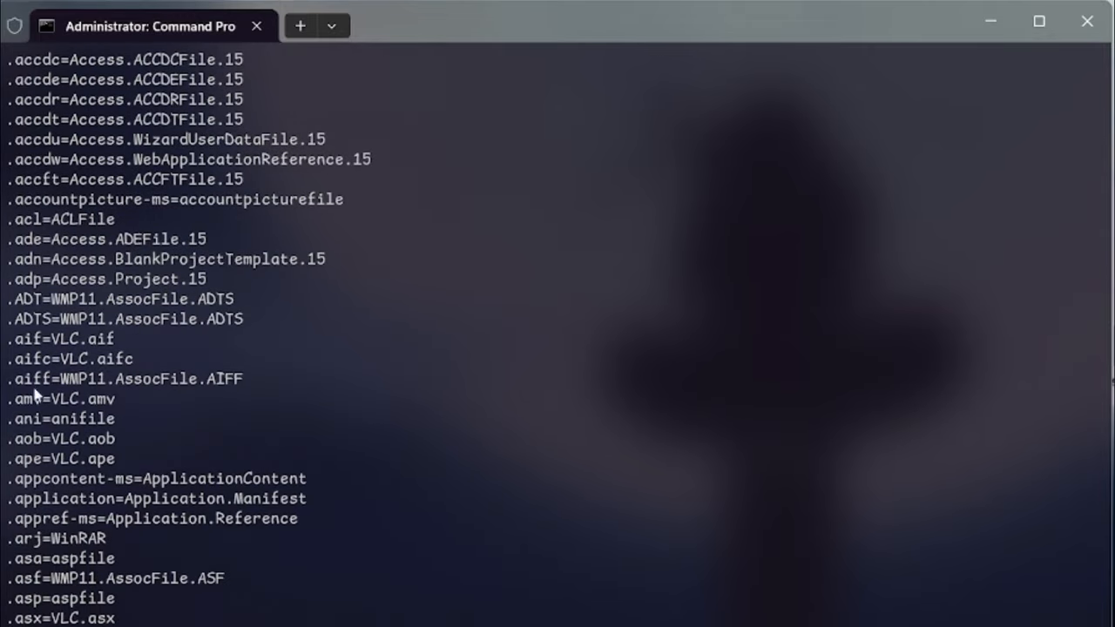
{"action": "scroll", "scroll_direction": "down", "scroll_amount": 3}
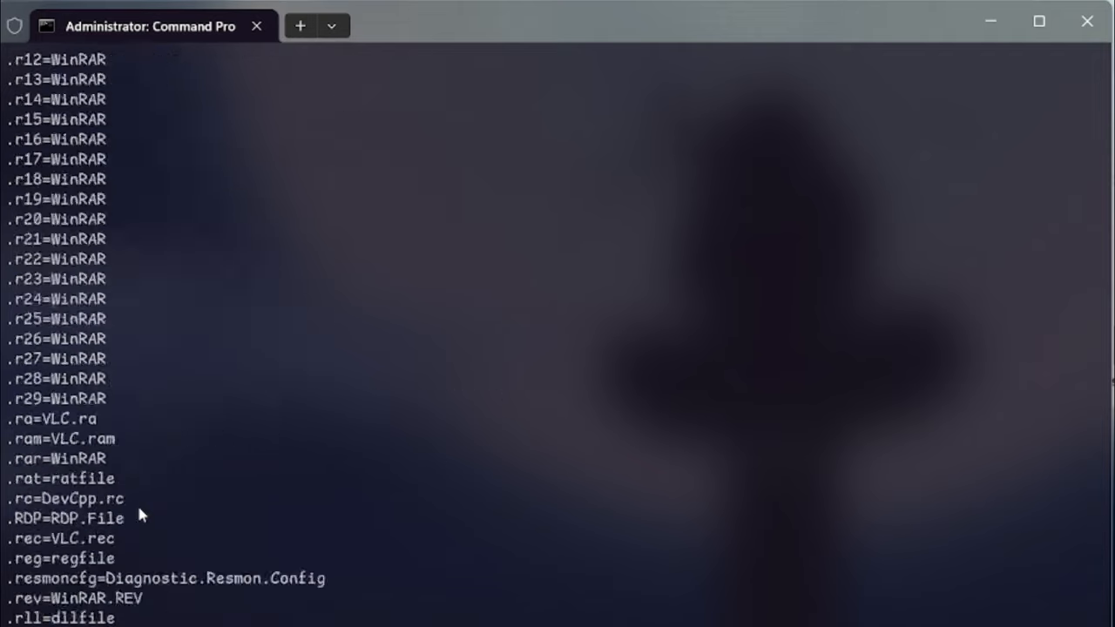
{"action": "scroll", "scroll_direction": "down", "scroll_amount": 3}
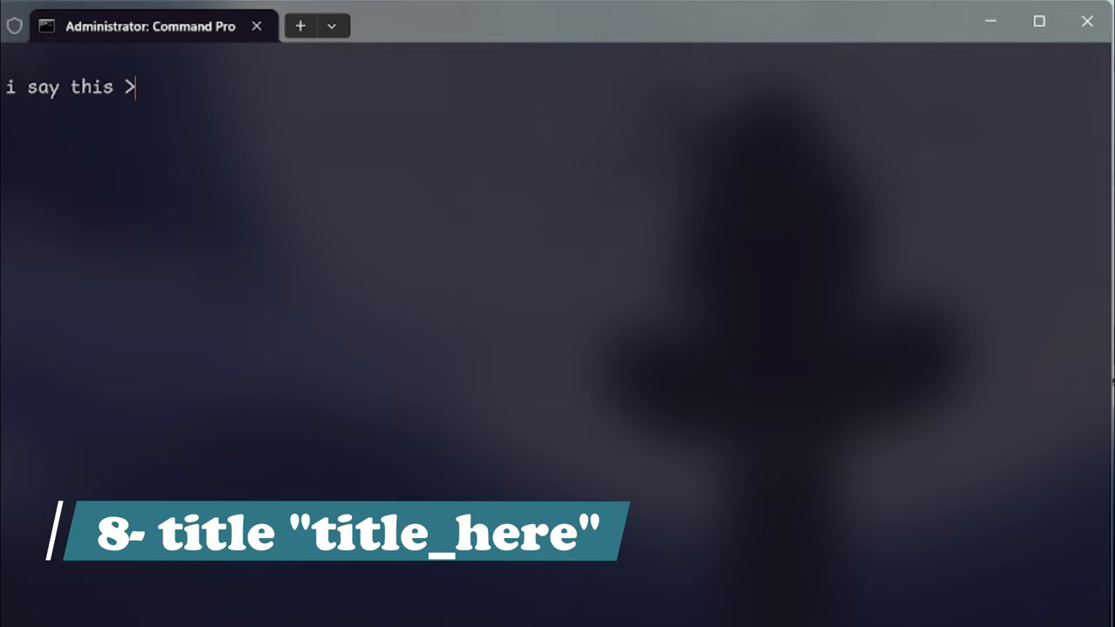
- Set the window title to '50 comm…' with the title command
{"action": "type", "text": "title"}
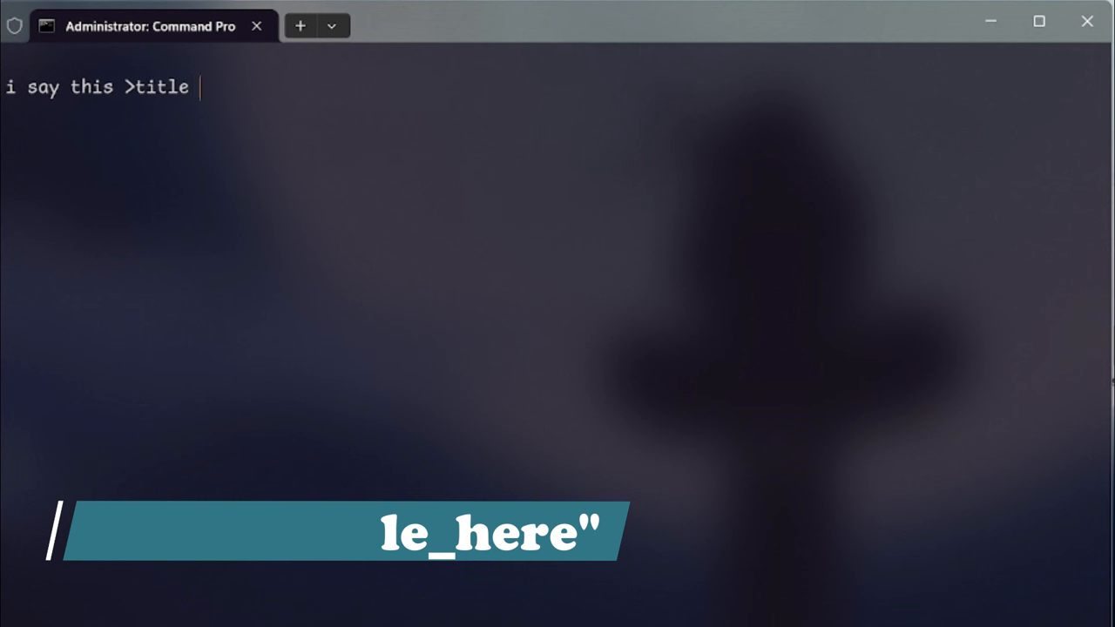
{"action": "type", "text": "\"50 comm"}
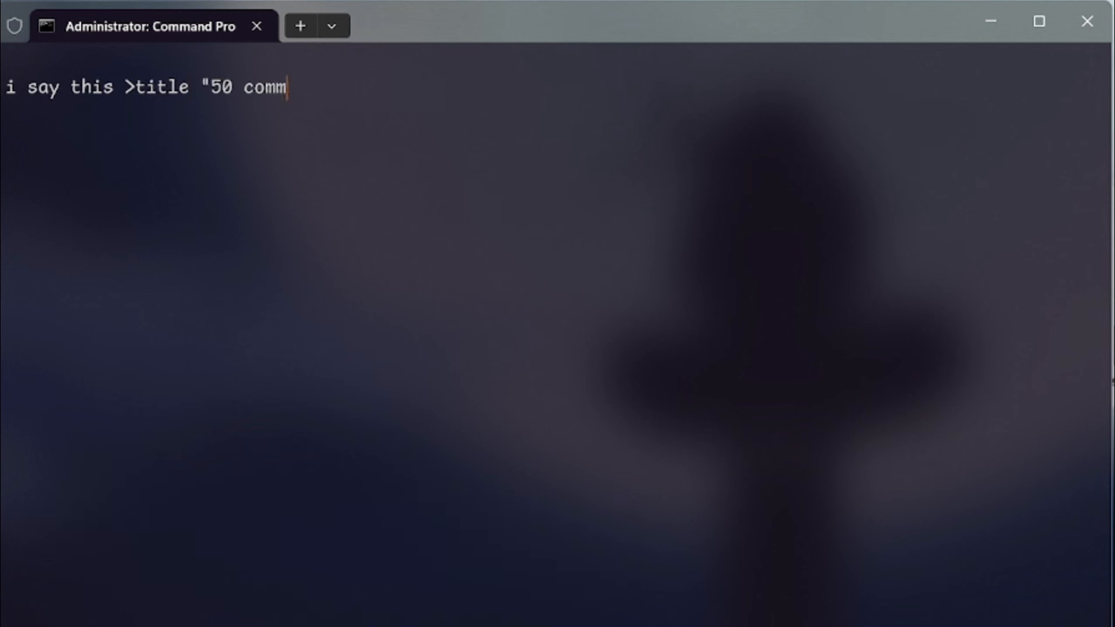
{"action": "key", "text": "Return"}
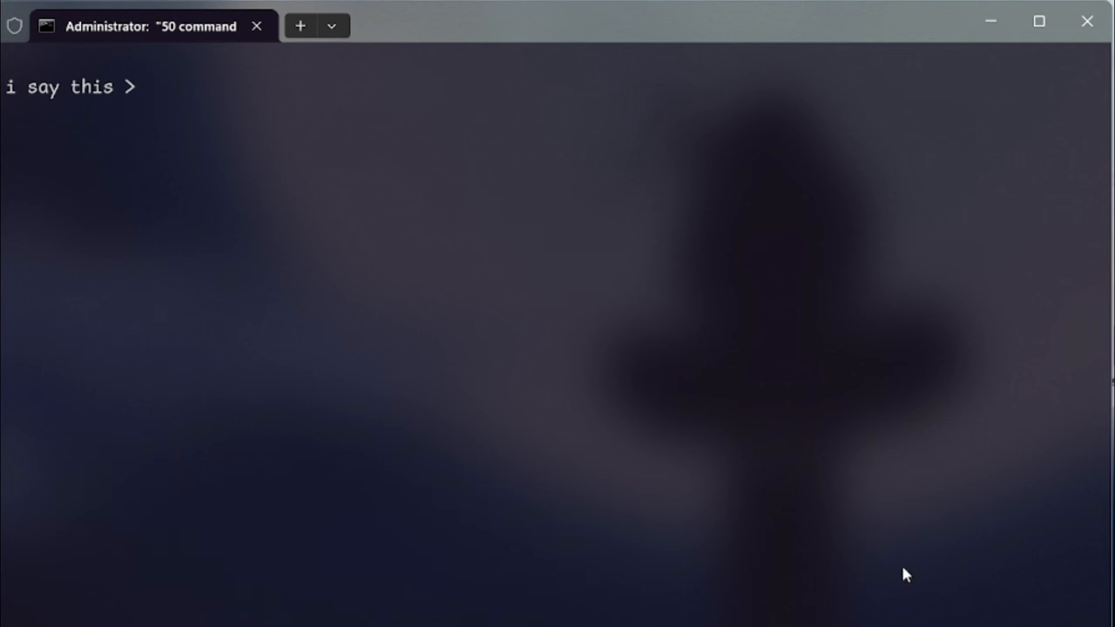
{"action": "mouse_move", "coordinate": [829, 456]}
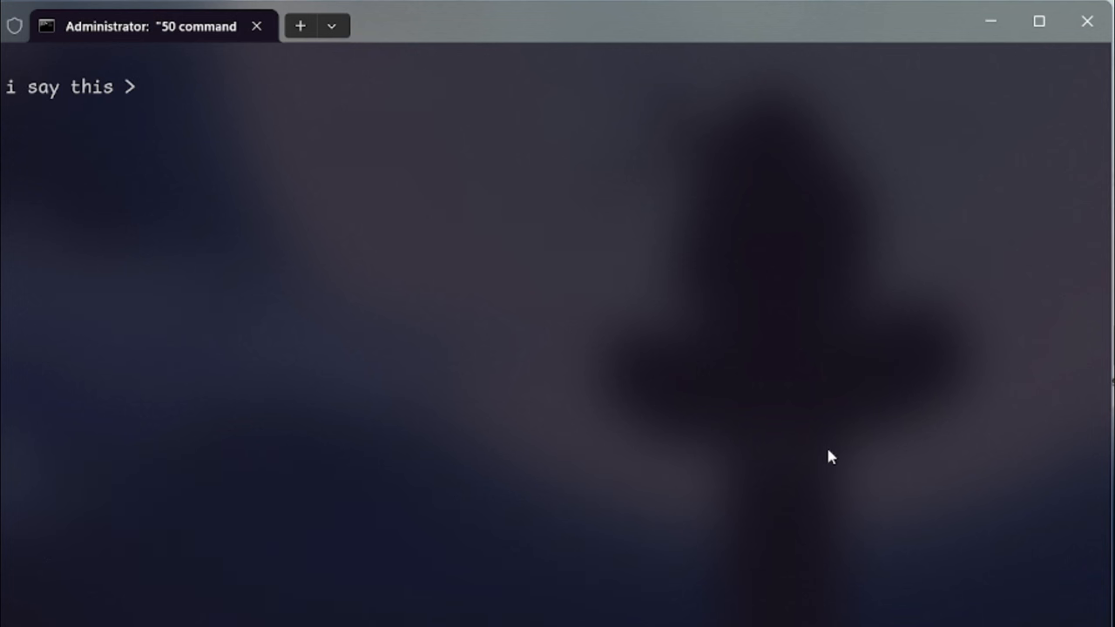
- List the Downloads files' encryption status, then active connections and listening ports with netstat -an
{"action": "type", "text": "fc \"C:\\Users\\shamr\\OneDrive\\Documents\\New folder\\dec2.png\""}
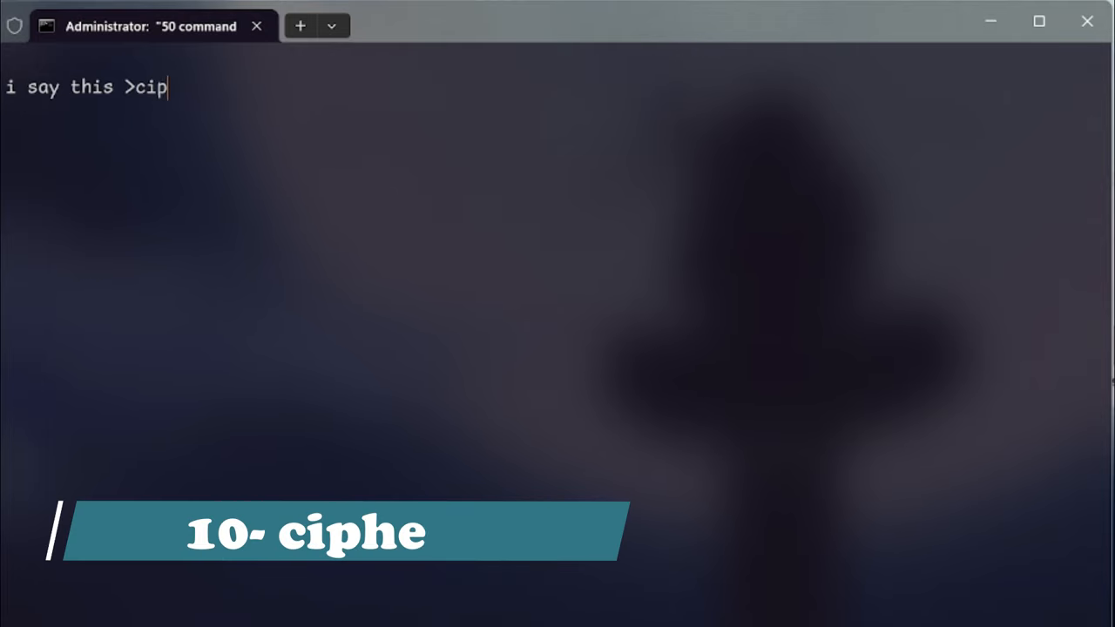
{"action": "key", "text": "Return"}
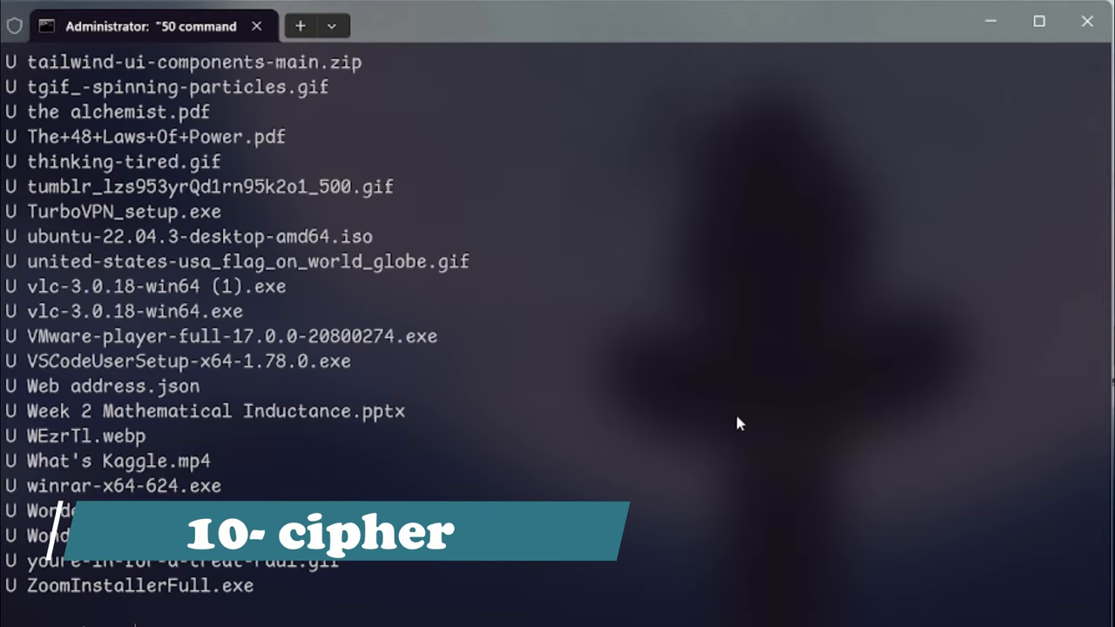
{"action": "scroll", "scroll_direction": "up", "scroll_amount": 3}
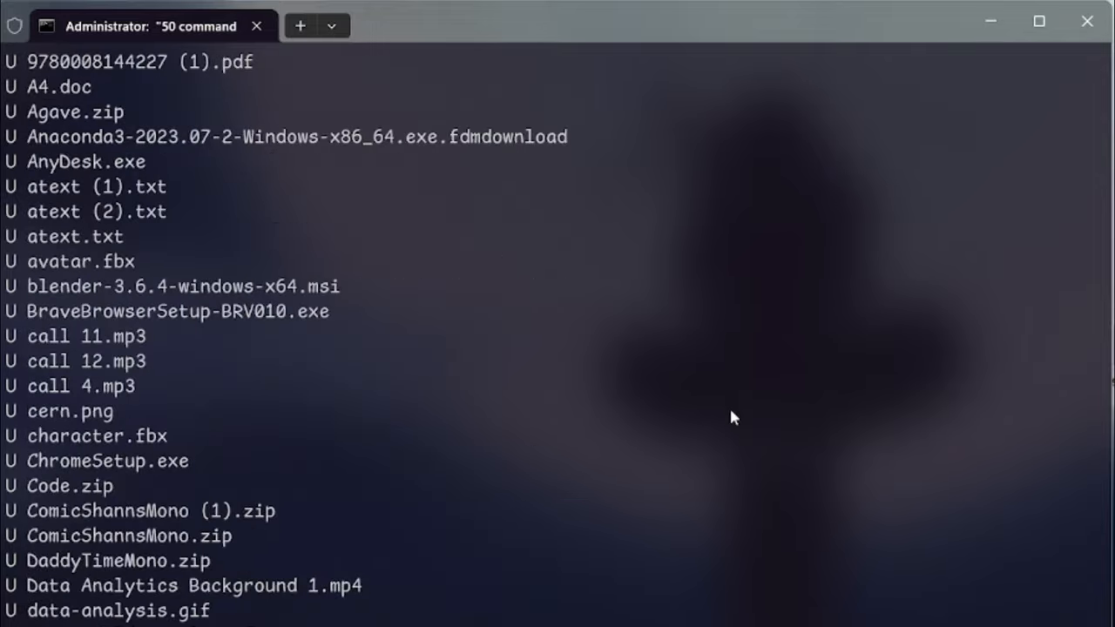
{"action": "scroll", "scroll_direction": "up", "scroll_amount": 3}
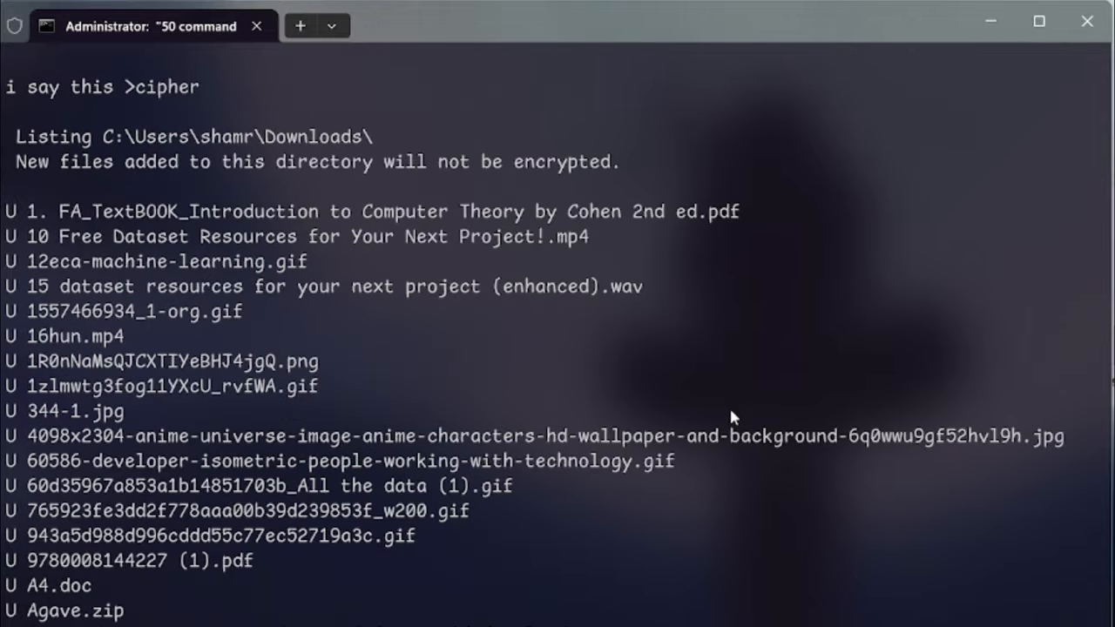
{"action": "scroll", "scroll_direction": "down", "scroll_amount": 3}
{"action": "type", "text": "netst"}
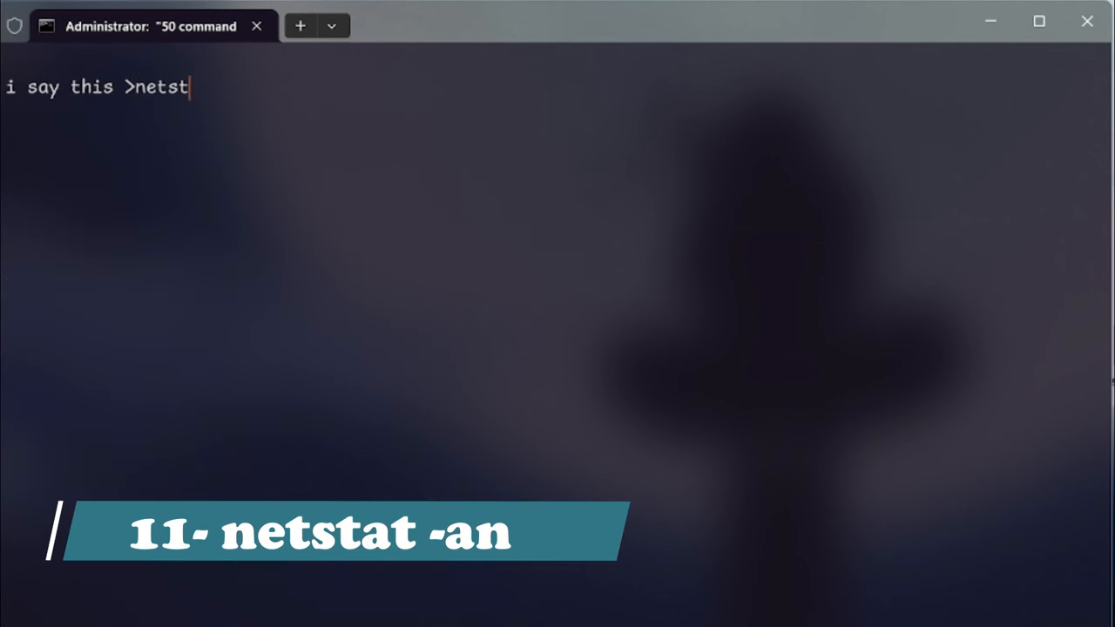
{"action": "type", "text": "at -an"}
{"action": "key", "text": "Return"}
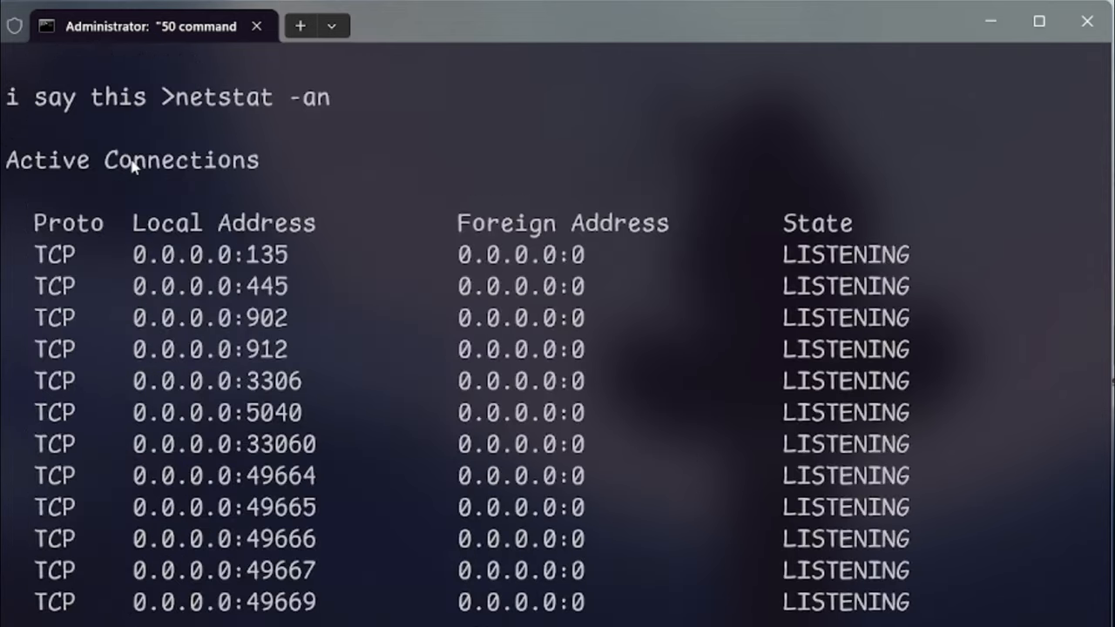
{"action": "mouse_move", "coordinate": [505, 347]}
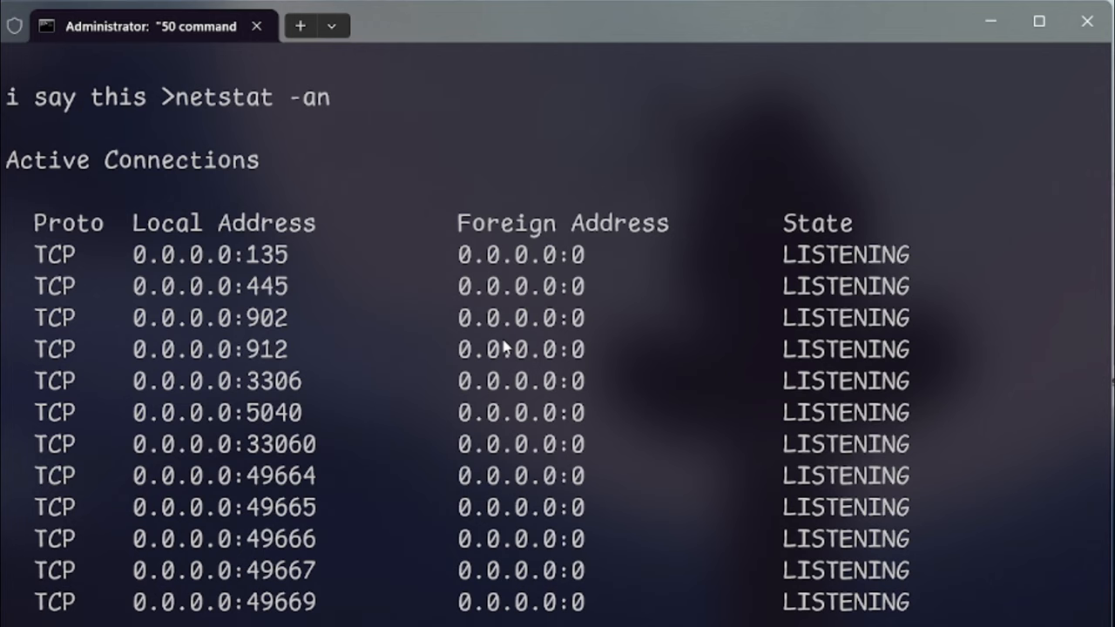
{"action": "scroll", "scroll_direction": "down", "scroll_amount": 3}
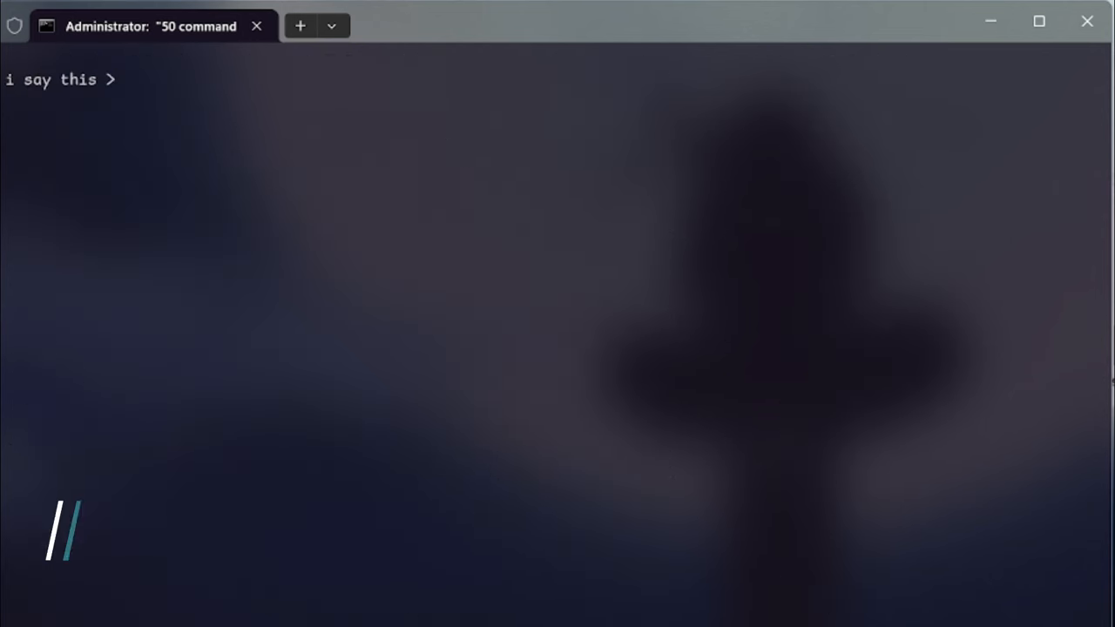
- Change the text colour with color 2 and color 3, then show every adapter's IP configuration
{"action": "type", "text": "ping \"www"}
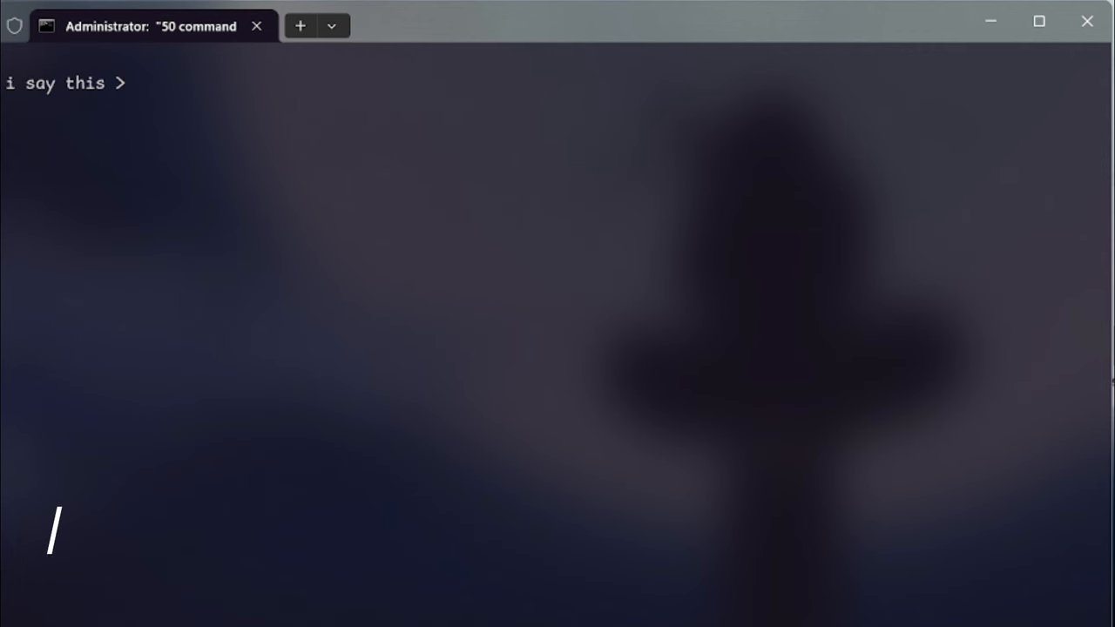
{"action": "type", "text": "color 2"}
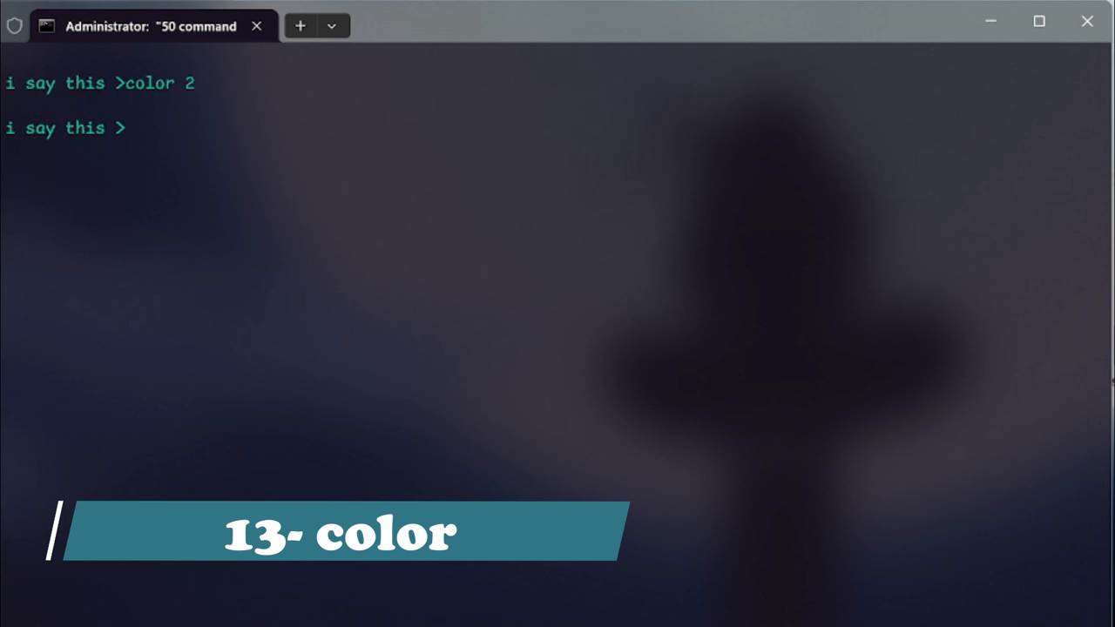
{"action": "type", "text": "color 3"}
{"action": "type", "text": "ipconfig"}
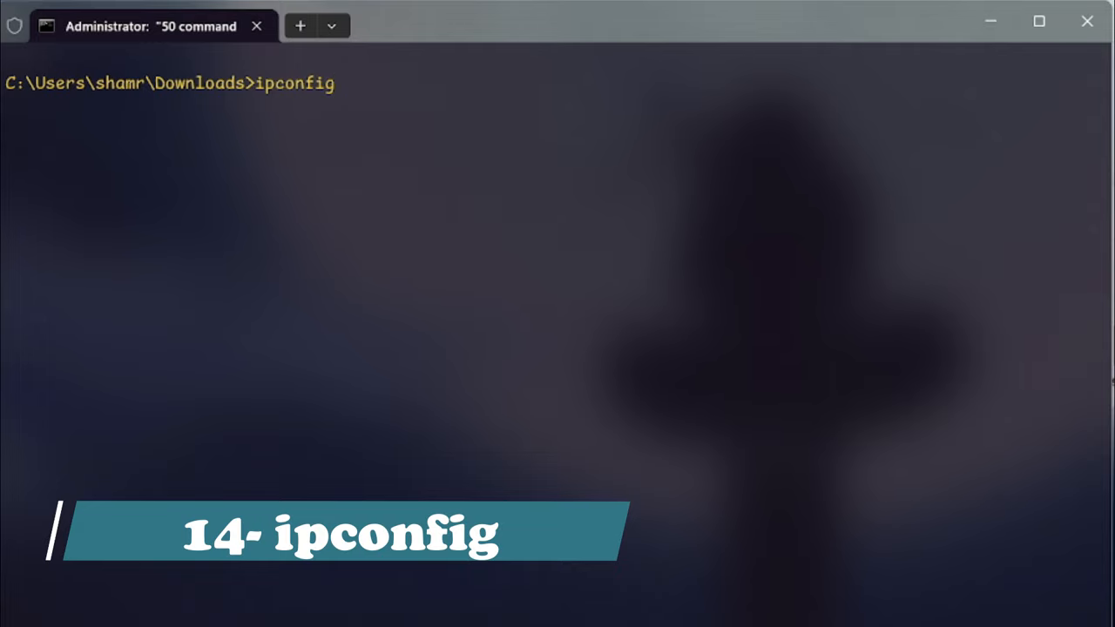
{"action": "key", "text": "Return"}
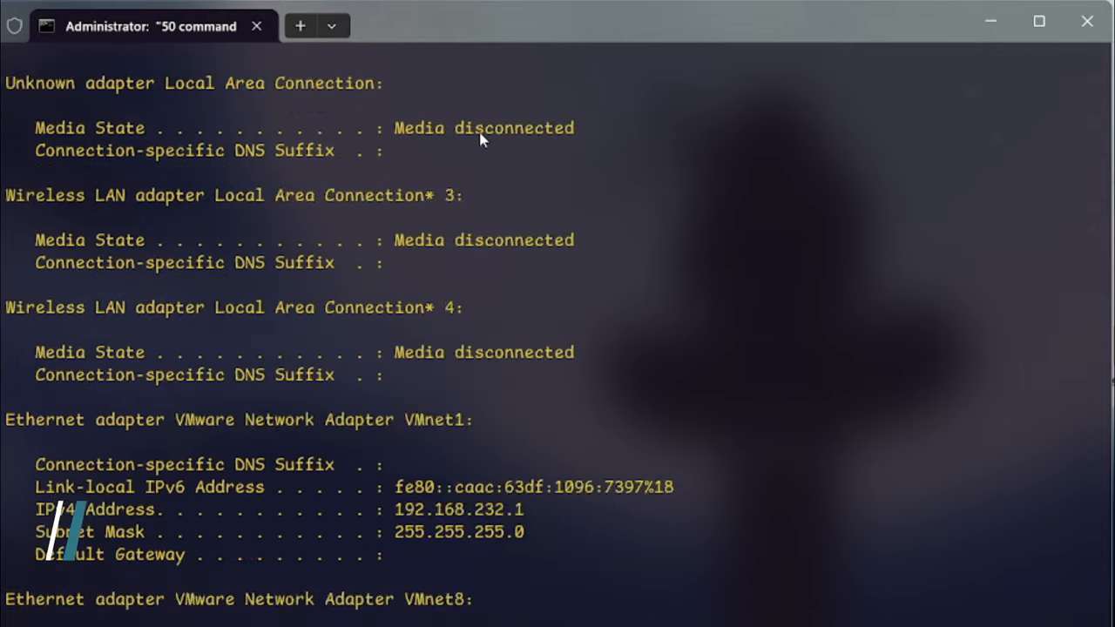
{"action": "scroll", "scroll_direction": "down", "scroll_amount": 3}
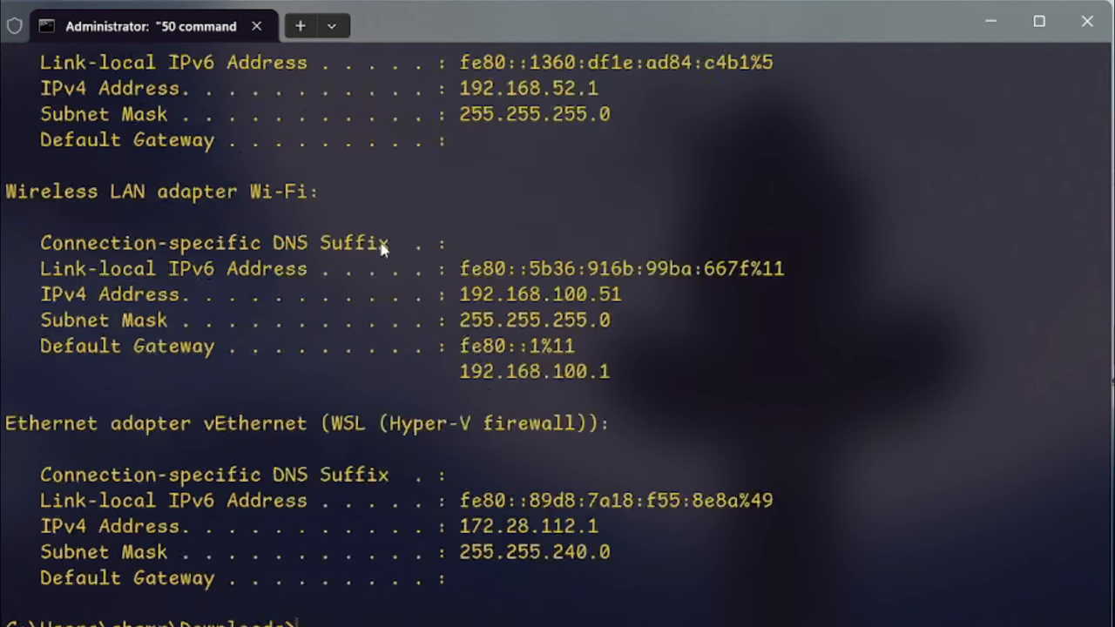
{"action": "scroll", "scroll_direction": "up", "scroll_amount": 3}
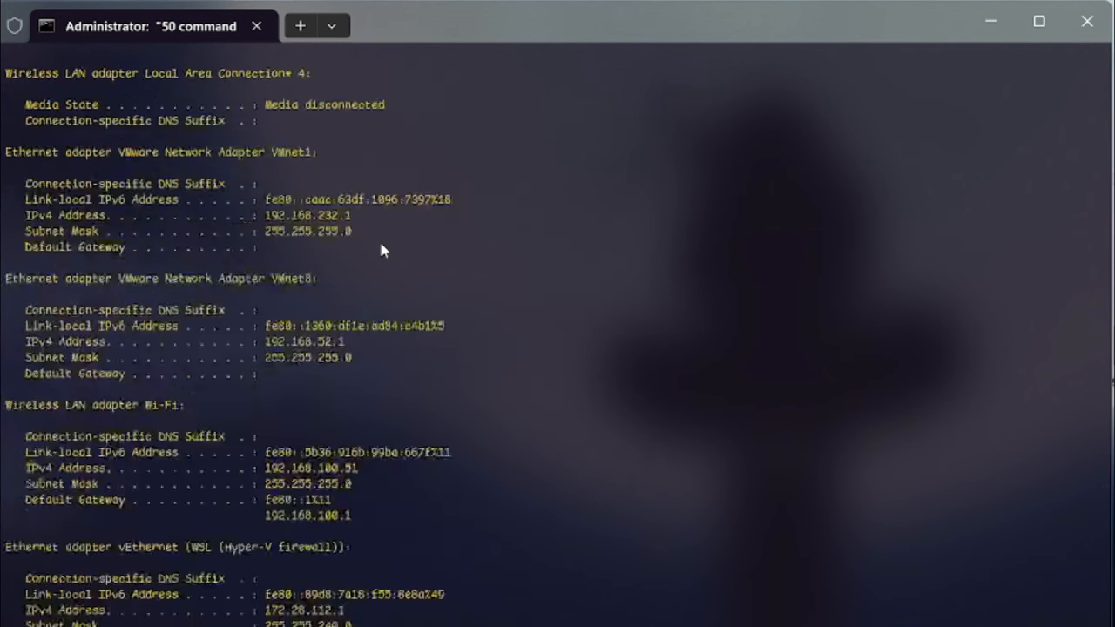
- Start sfc /scannow and list the power schemes, with Balanced active
{"action": "type", "text": "sfc"}
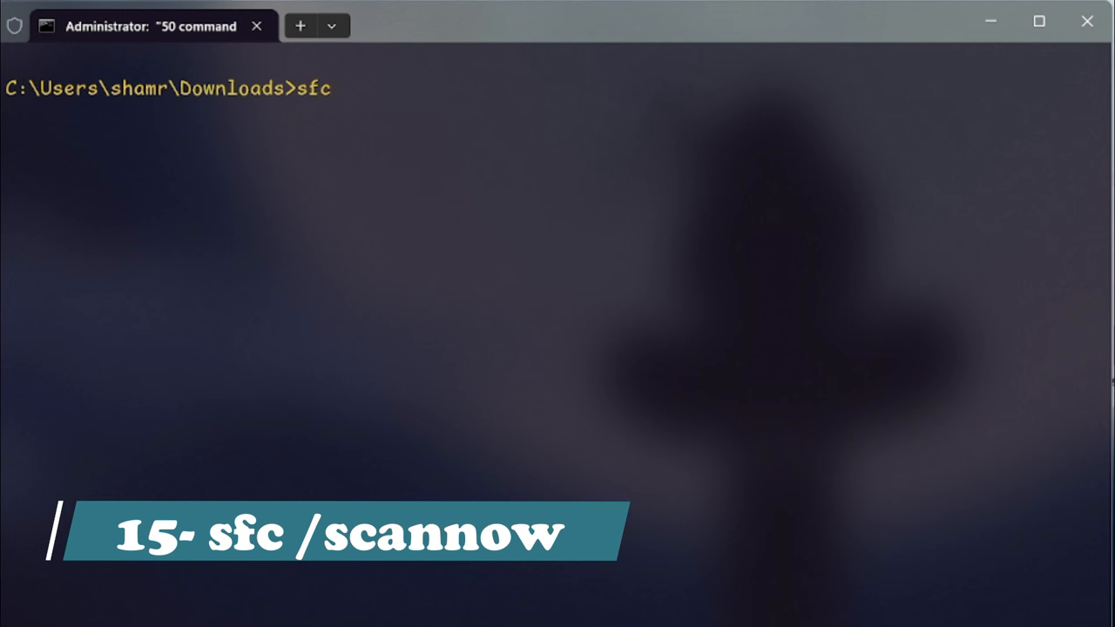
{"action": "type", "text": "/scannow"}
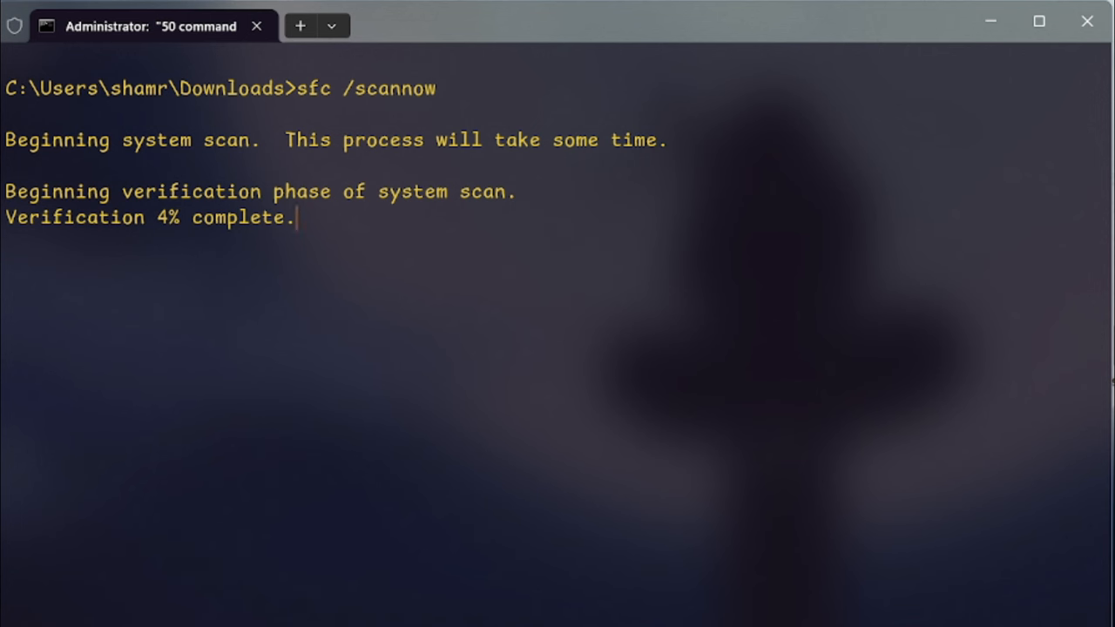
{"action": "type", "text": "powercfg l"}
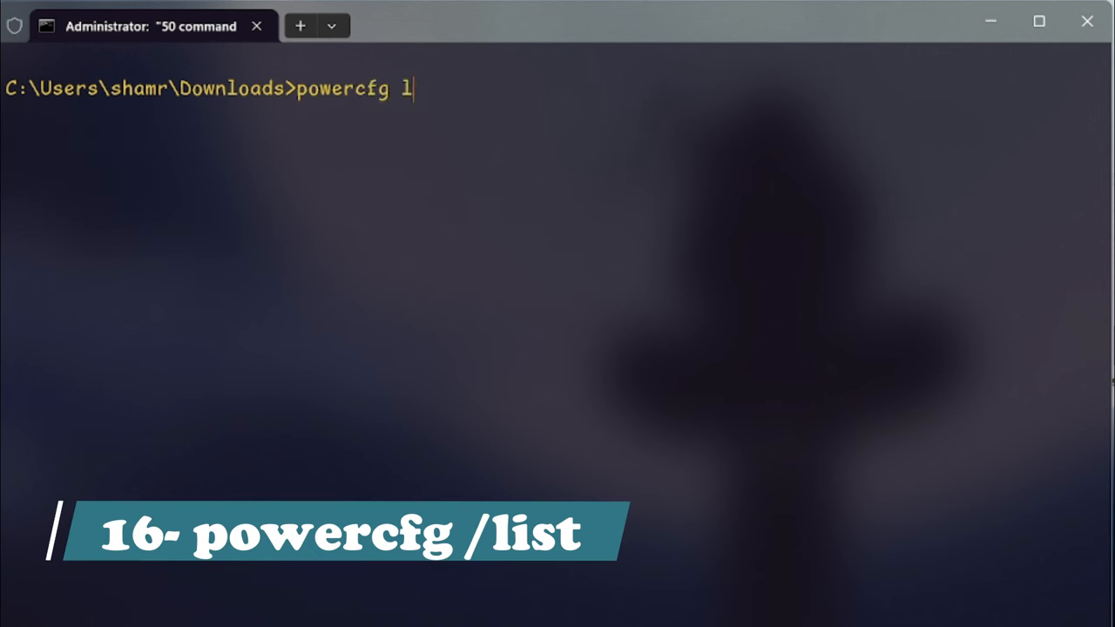
{"action": "key", "text": "Return"}
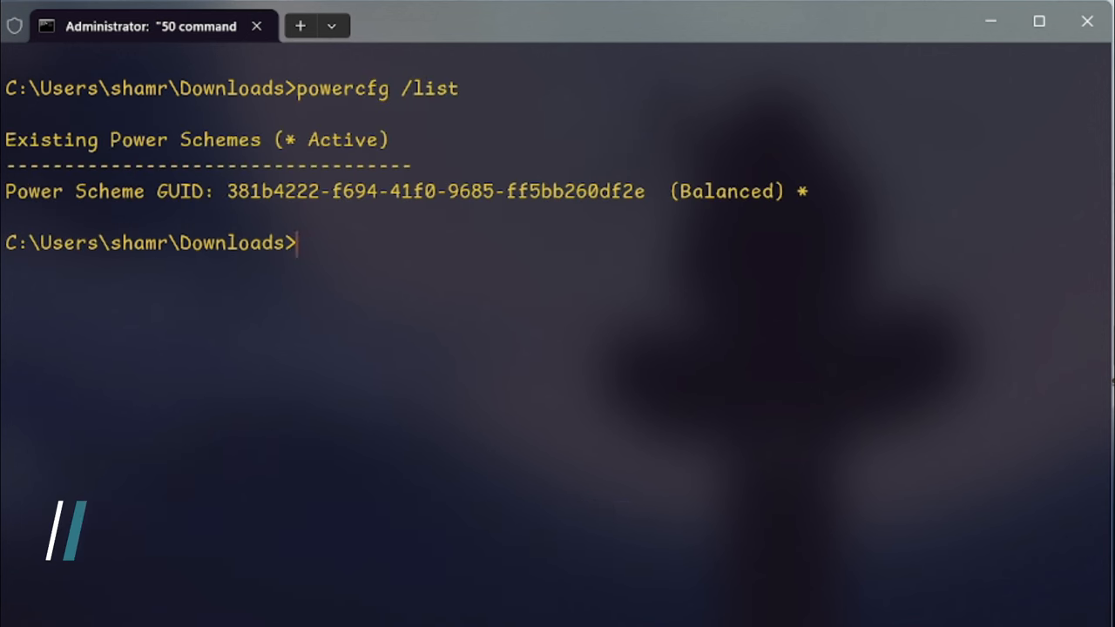
{"action": "mouse_move", "coordinate": [411, 229]}
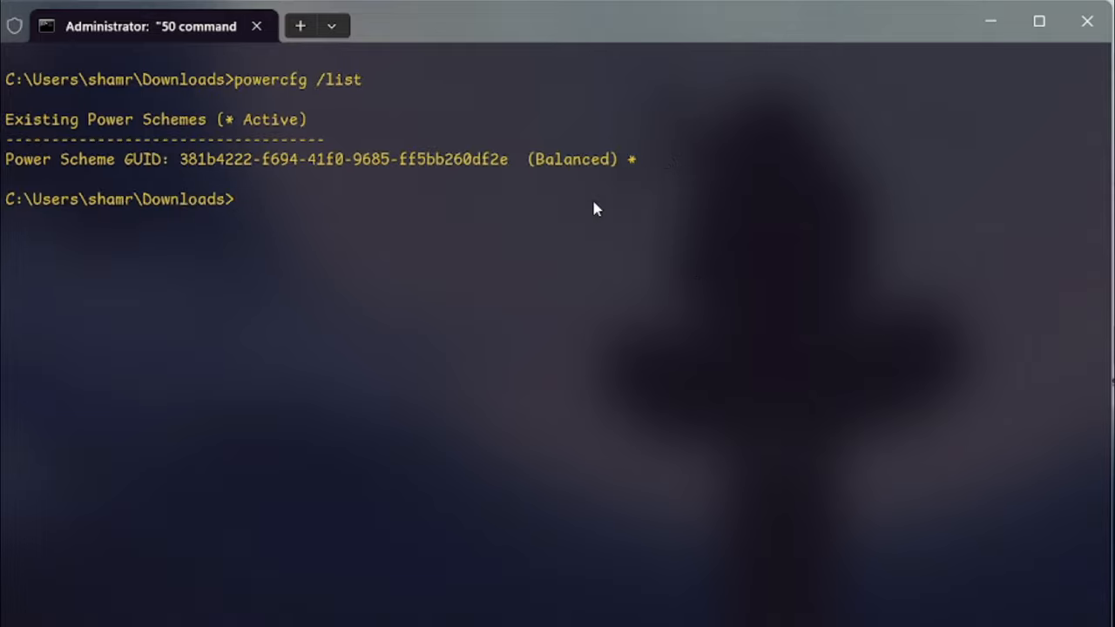
- List the Downloads folder contents and delete test.txt
{"action": "type", "text": "dir"}
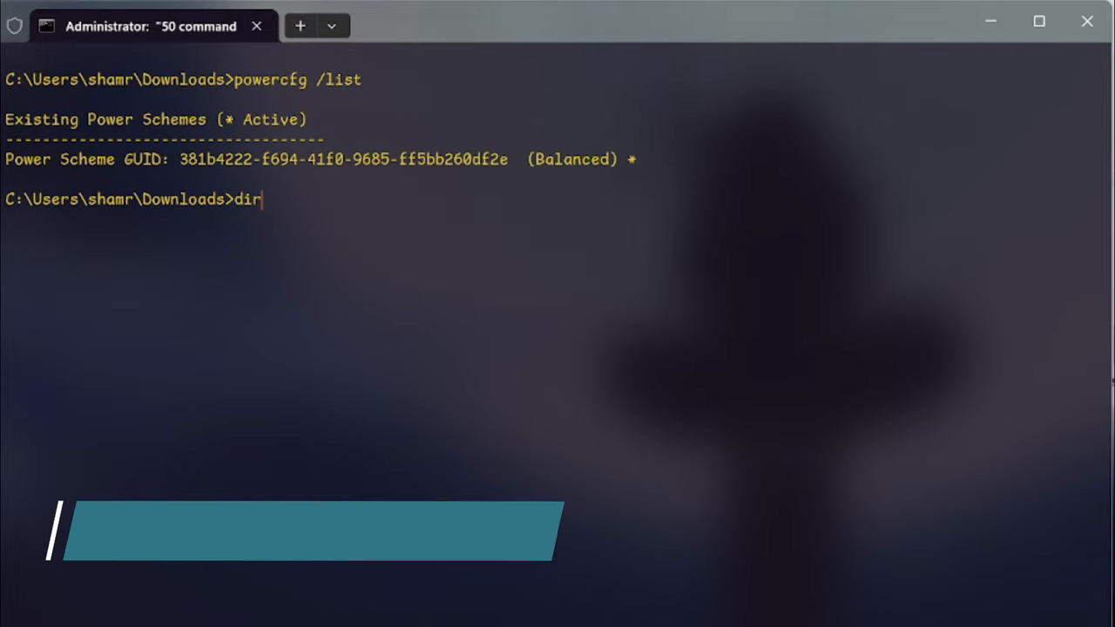
{"action": "key", "text": "Return"}
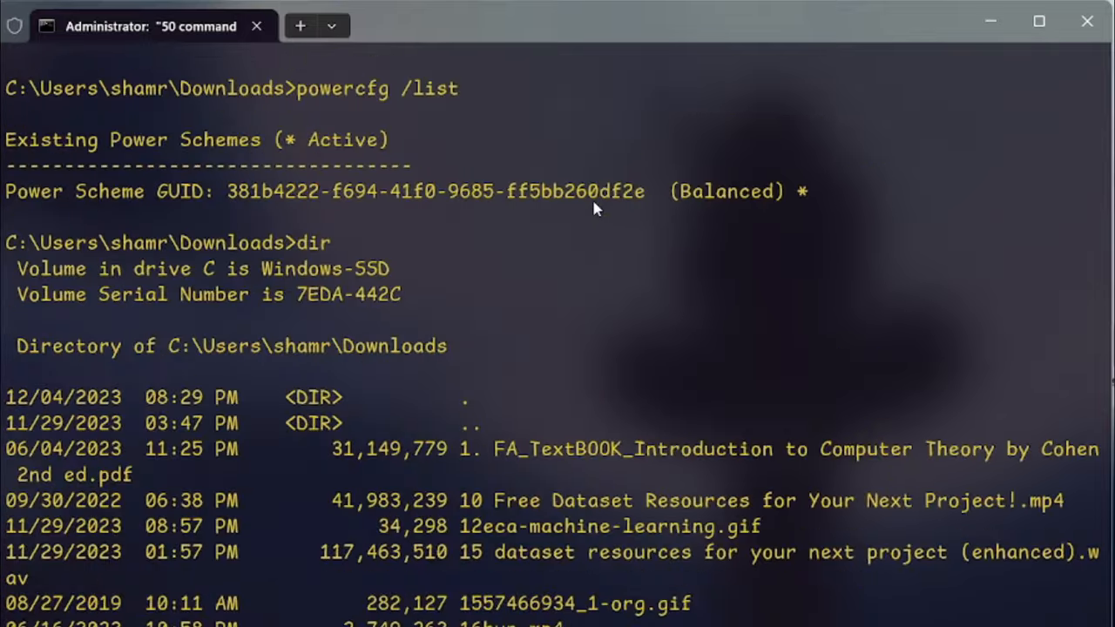
{"action": "type", "text": "del"}
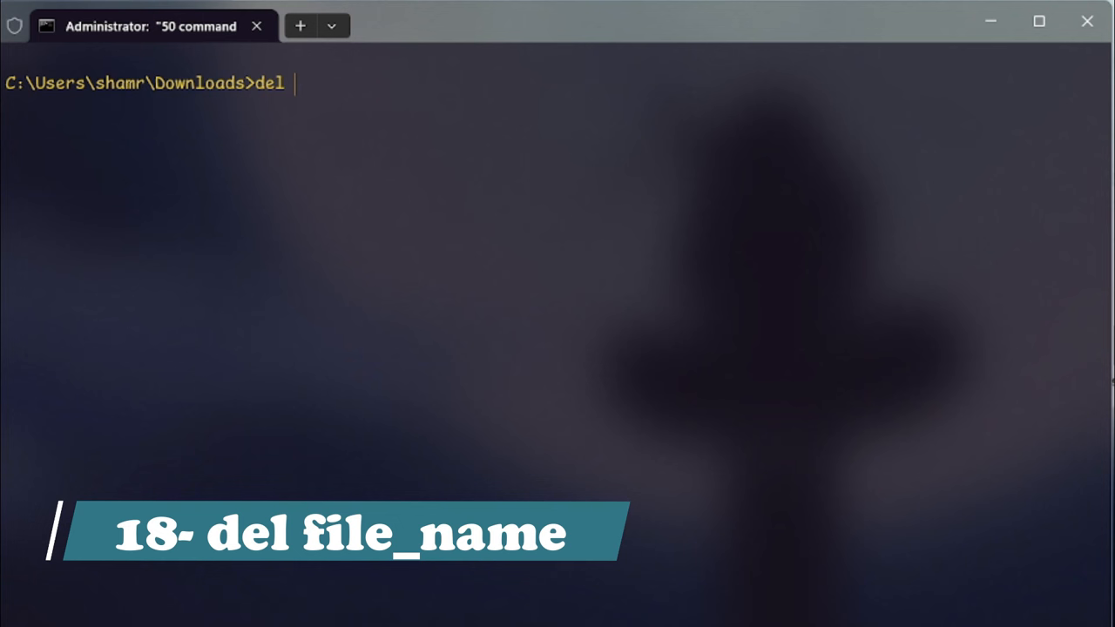
{"action": "type", "text": "test.txt"}
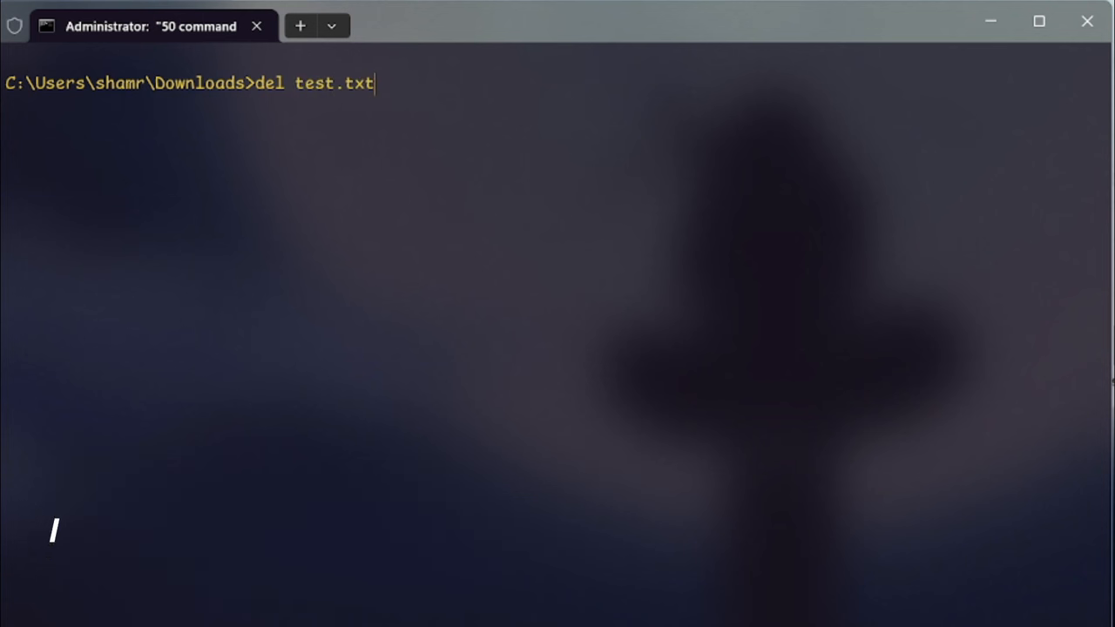
{"action": "key", "text": "Return"}
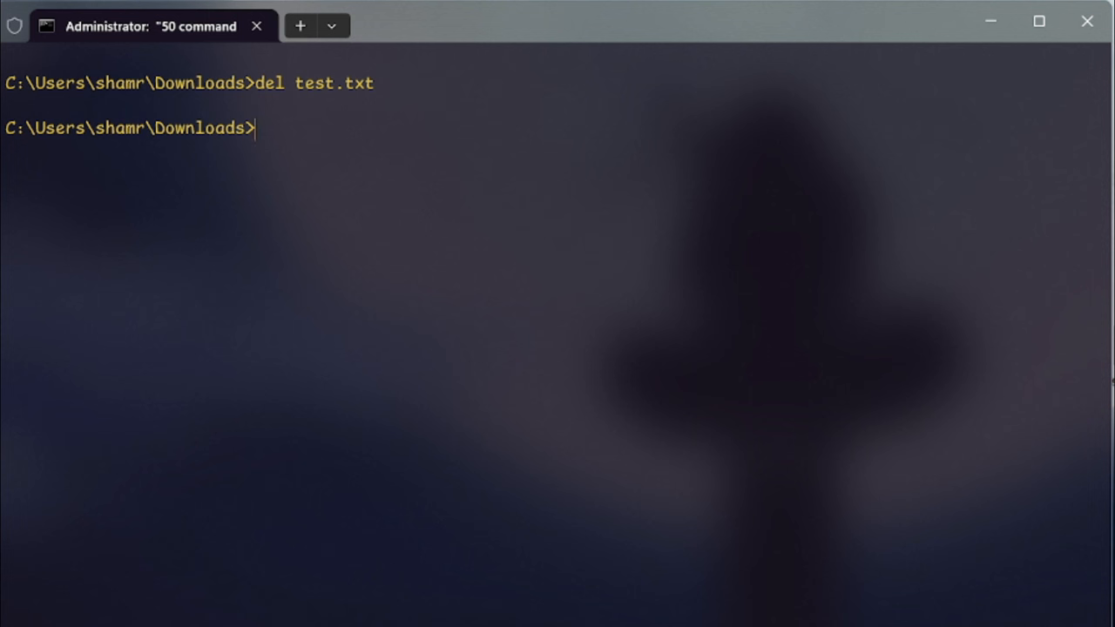
- Type an attrib +h +s +r command for the hidden file
{"action": "type", "text": "attrib"}
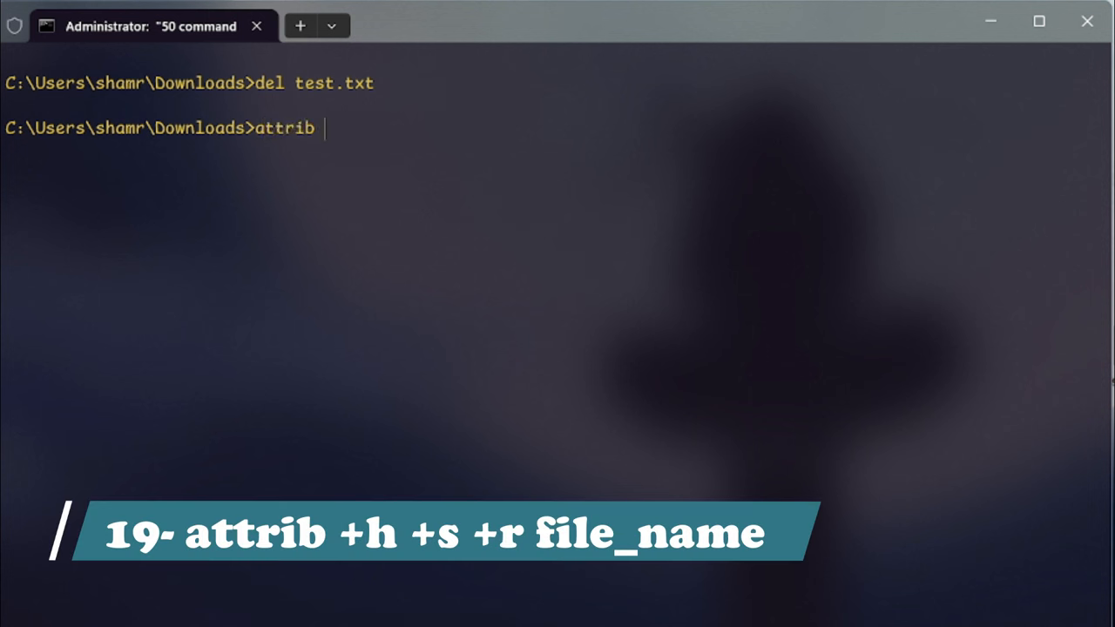
{"action": "type", "text": "+h +s +"}
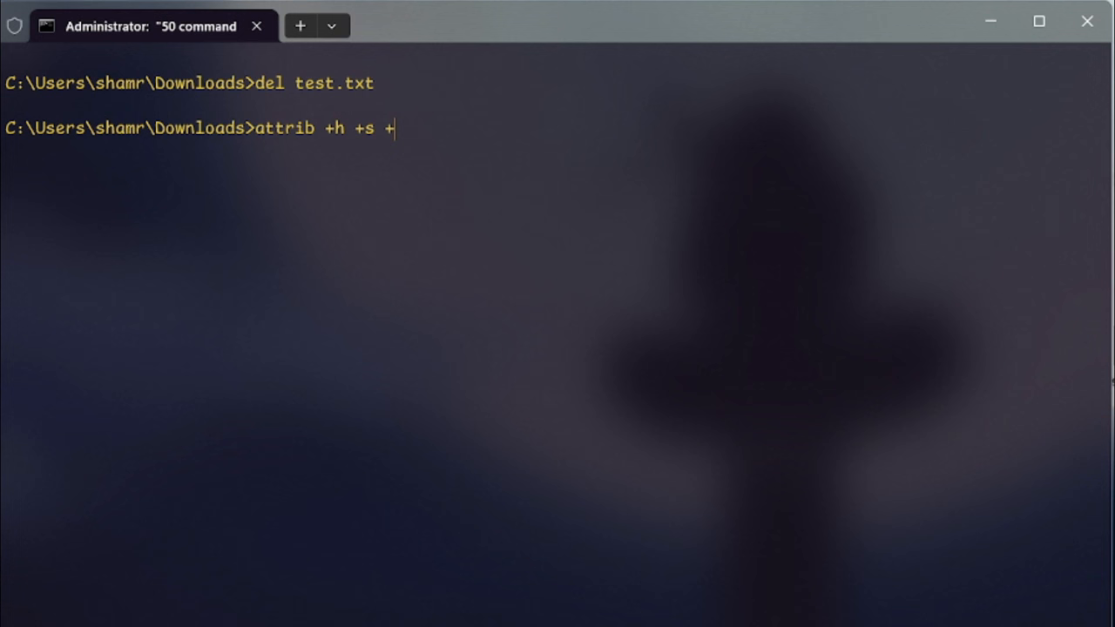
{"action": "type", "text": "r hidden."}
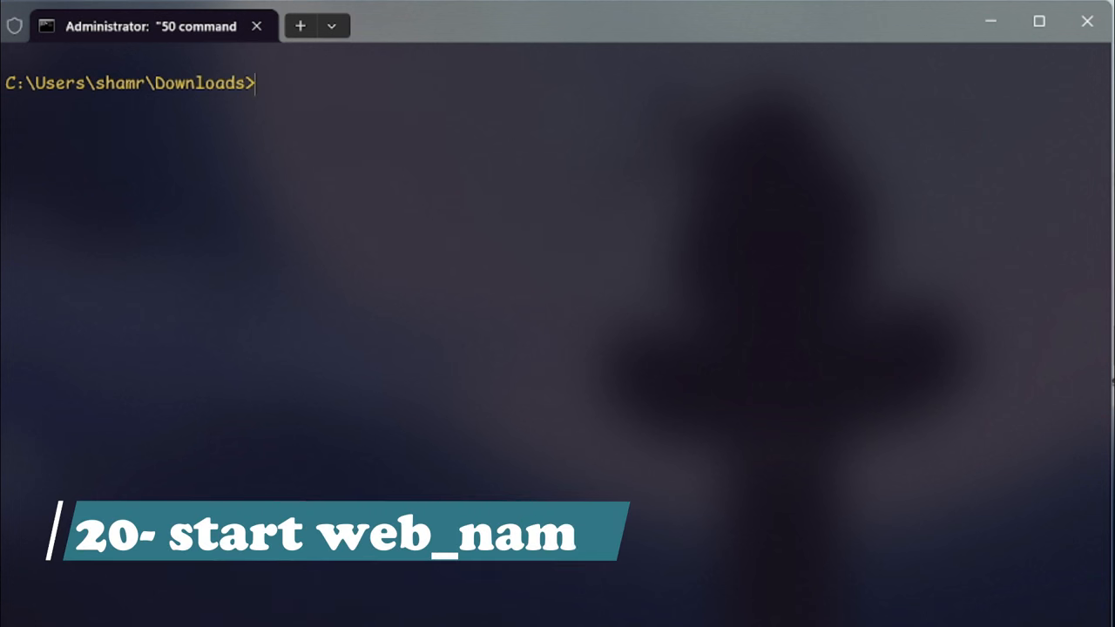
{"action": "type", "text": "start www."}
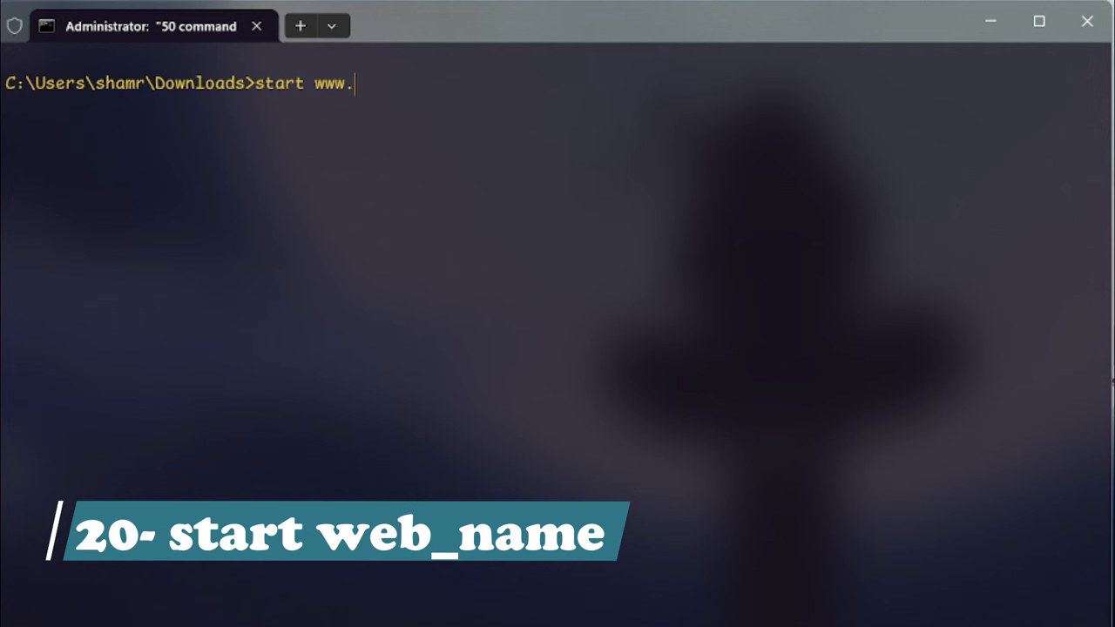
{"action": "type", "text": "google.com"}
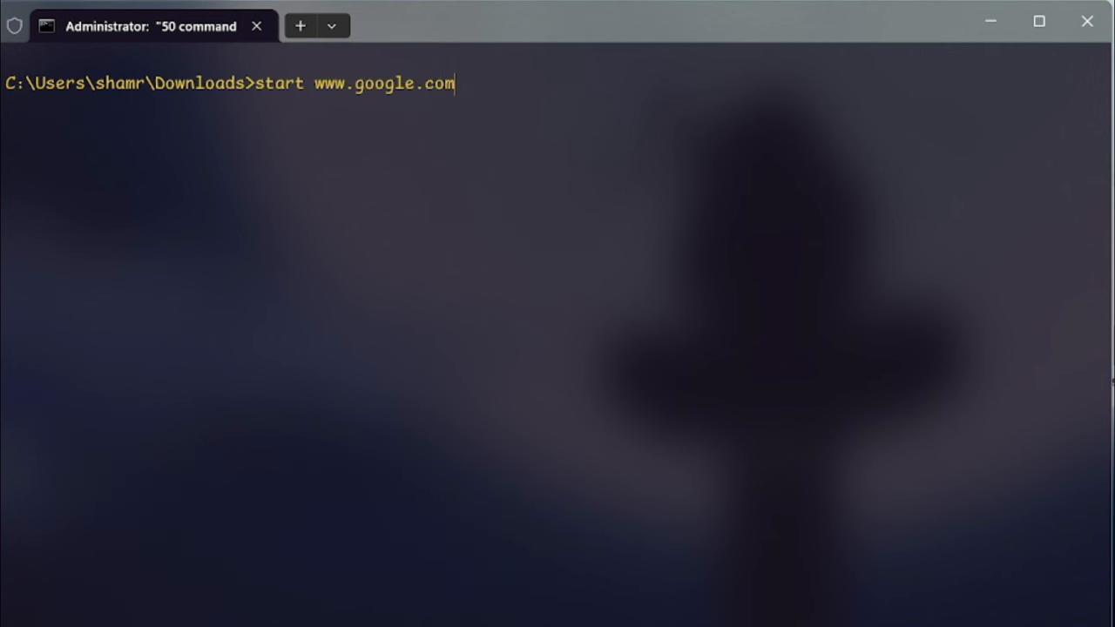
{"action": "key", "text": "Return"}
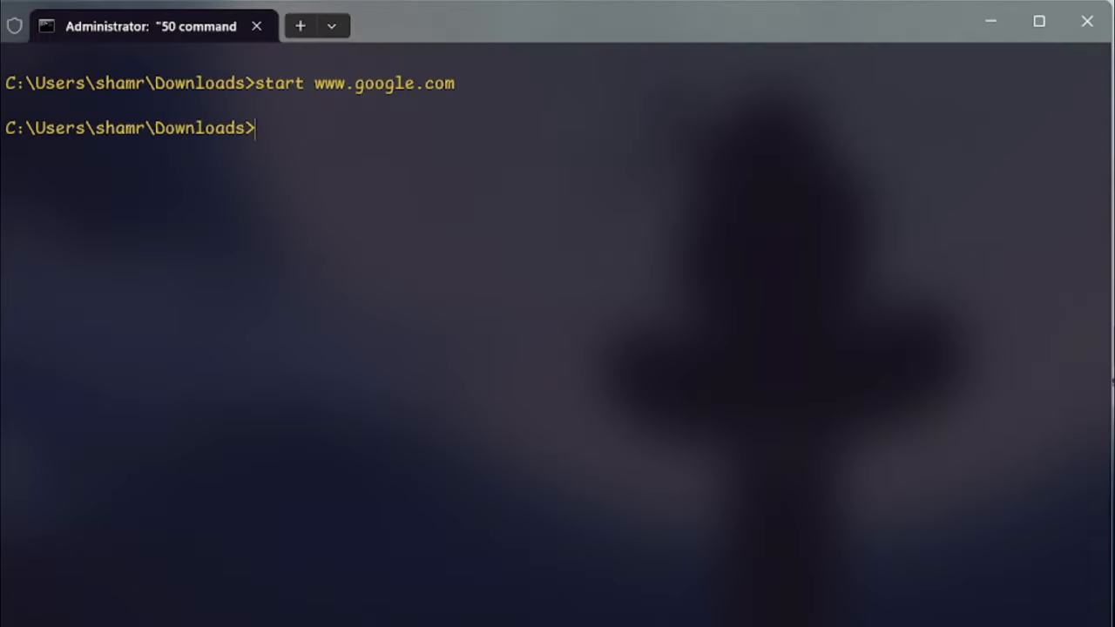
{"action": "type", "text": "tr"}
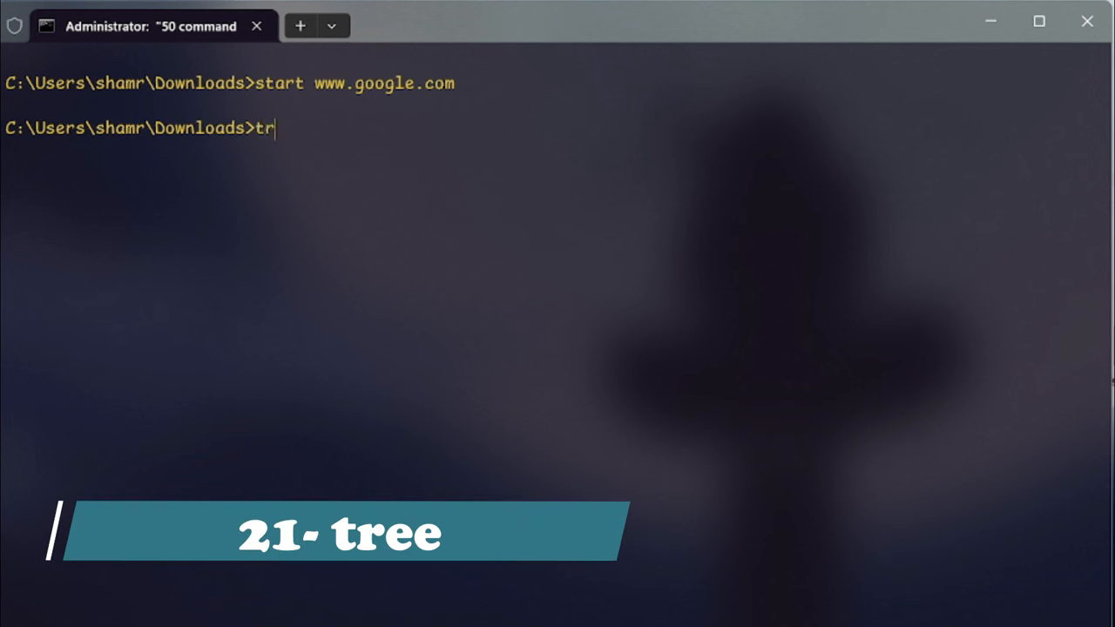
{"action": "key", "text": "Return"}
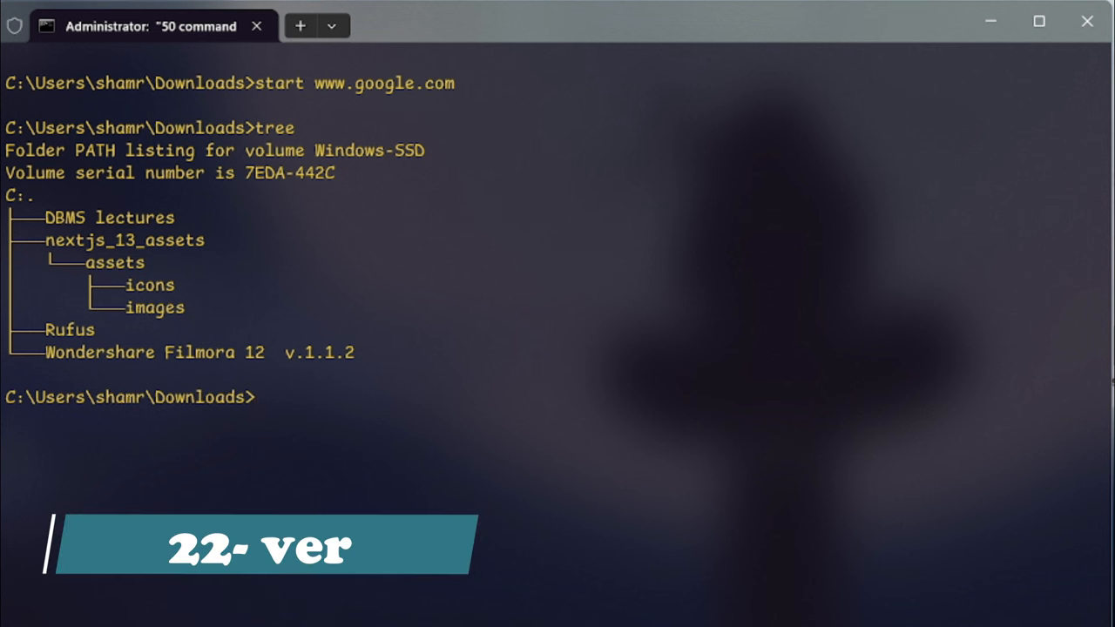
{"action": "type", "text": "ver"}
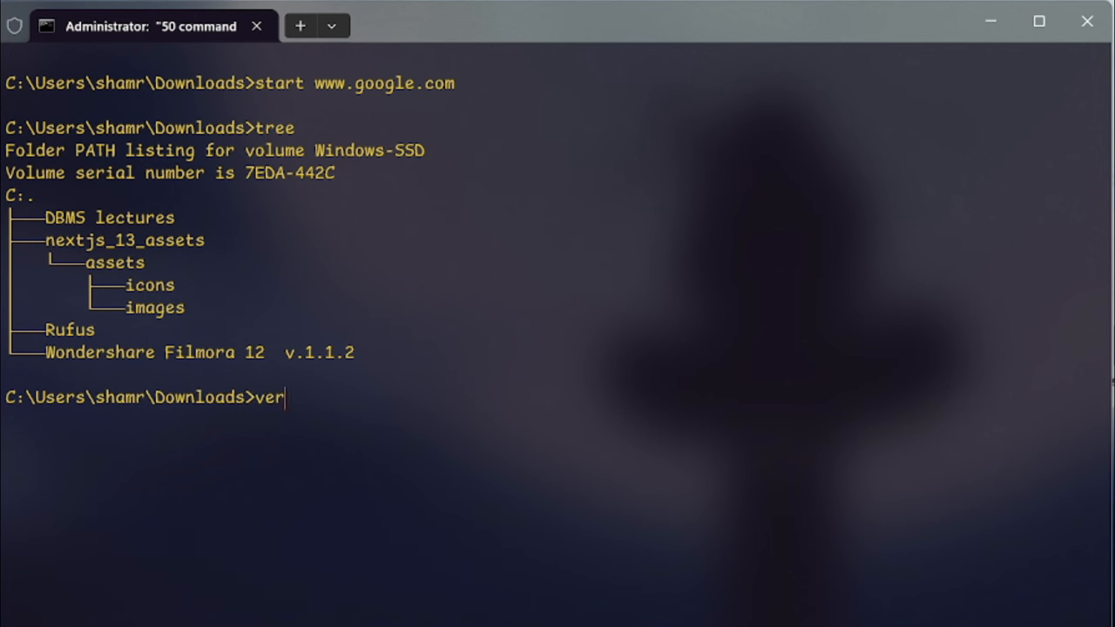
{"action": "key", "text": "Return"}
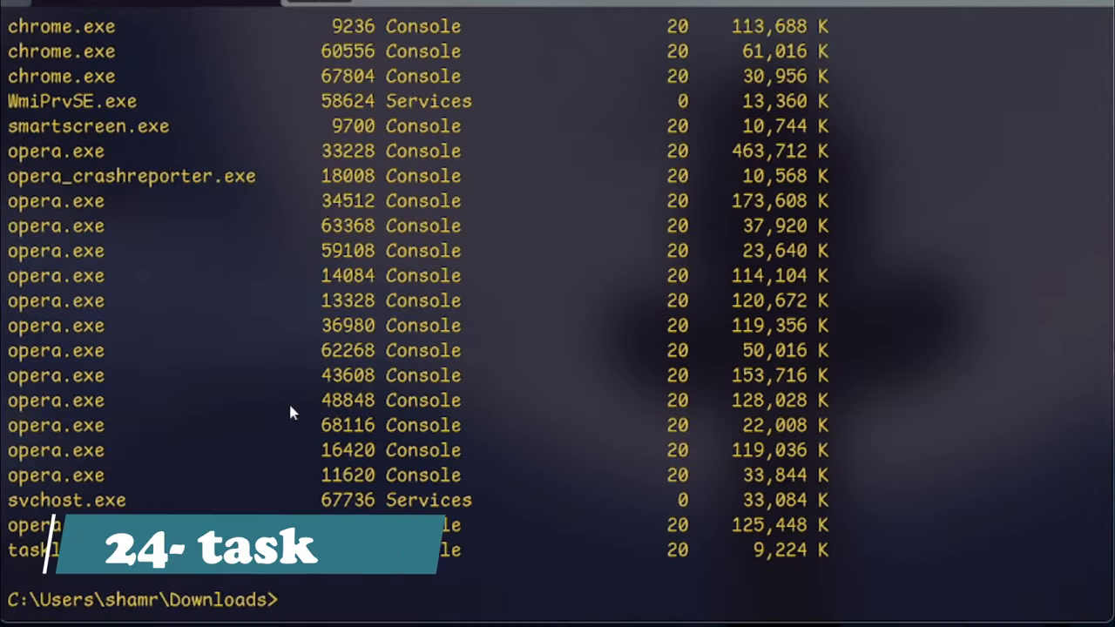
- Enter taskkill /f /pid to force-end process 14084
{"action": "type", "text": "task"}
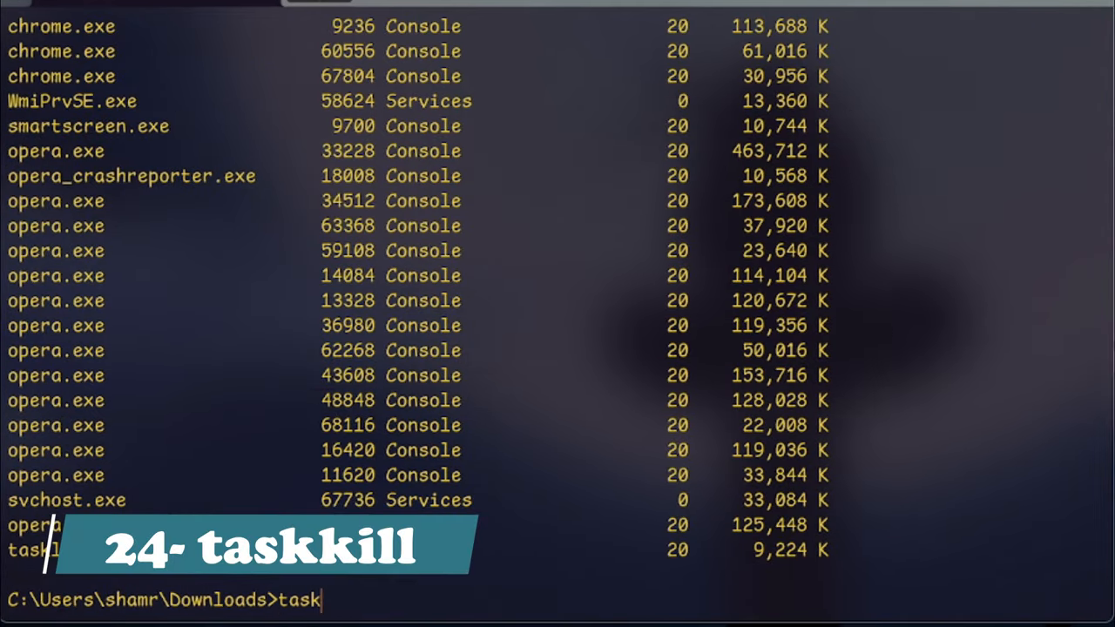
{"action": "type", "text": "kill /f /pid 14084"}
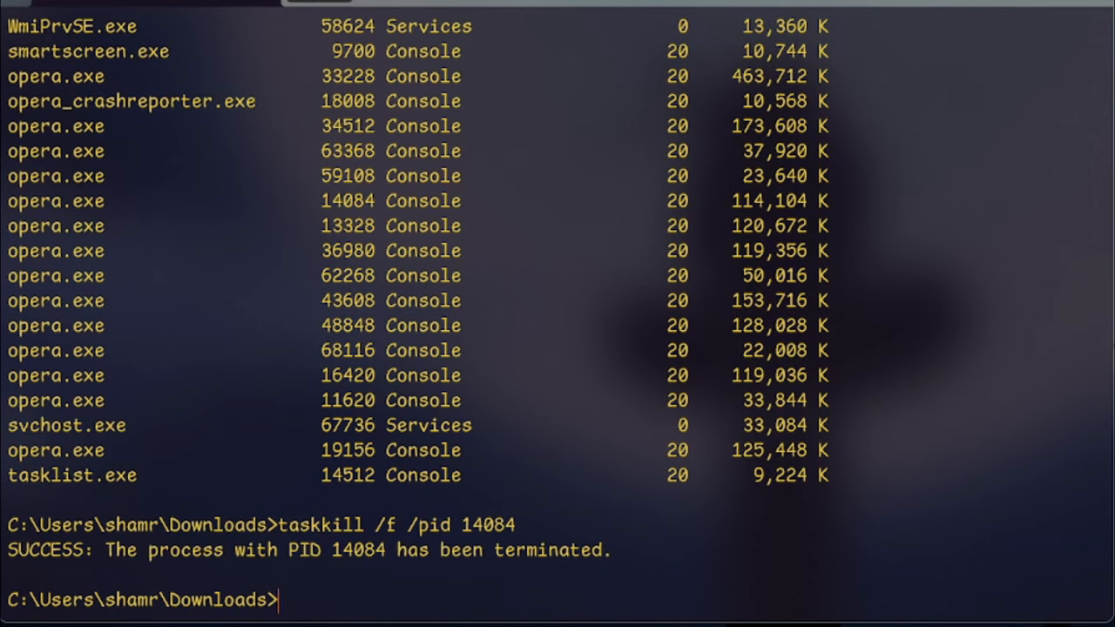
{"action": "scroll", "scroll_direction": "down", "scroll_amount": 3}
{"action": "type", "text": "vol"}
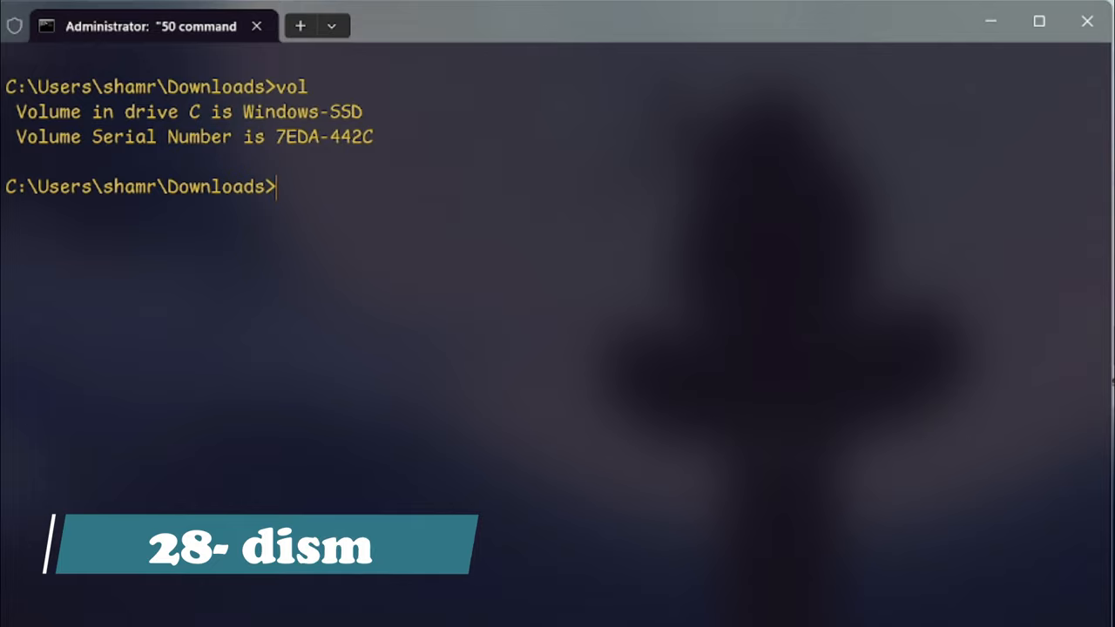
{"action": "mouse_move", "coordinate": [767, 342]}
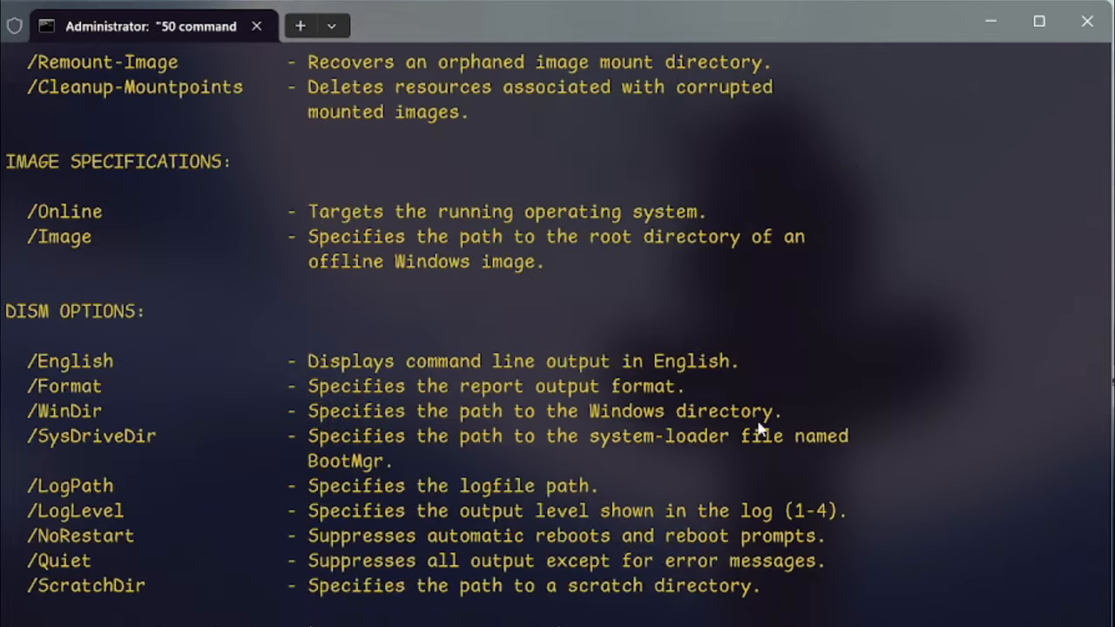
{"action": "scroll", "scroll_direction": "up", "scroll_amount": 3}
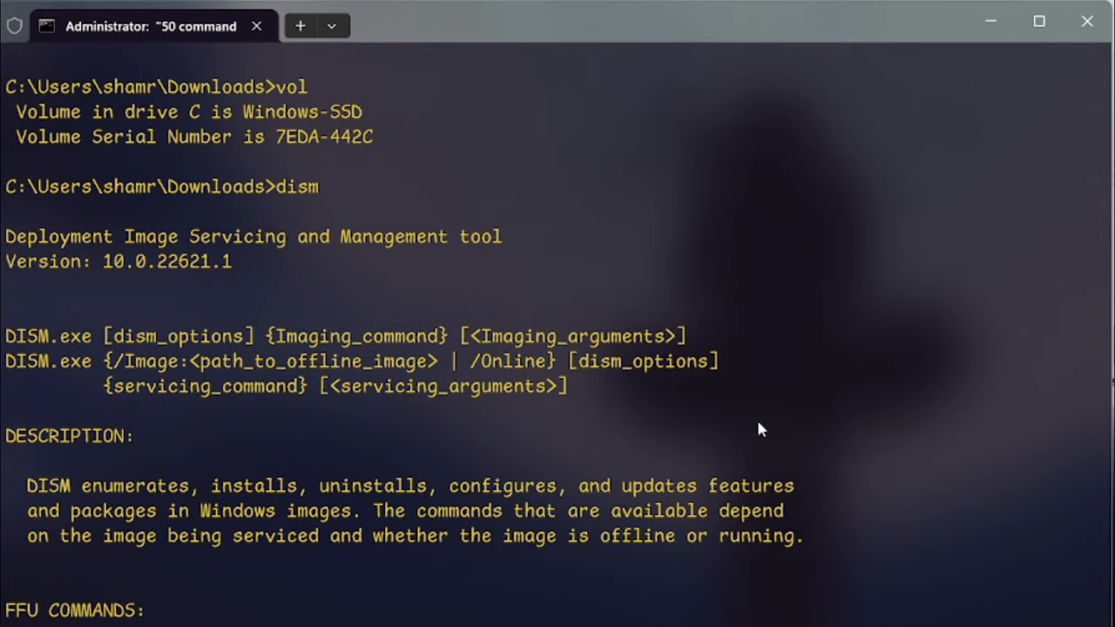
{"action": "key", "text": "ctrl+c"}
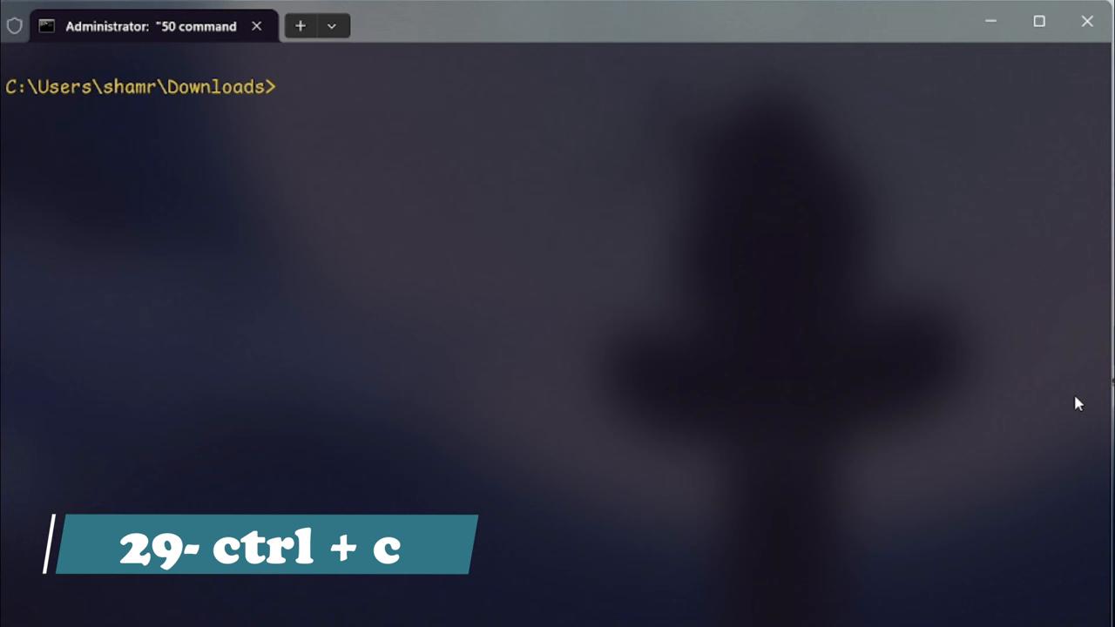
{"action": "type", "text": "ping www.google.com"}
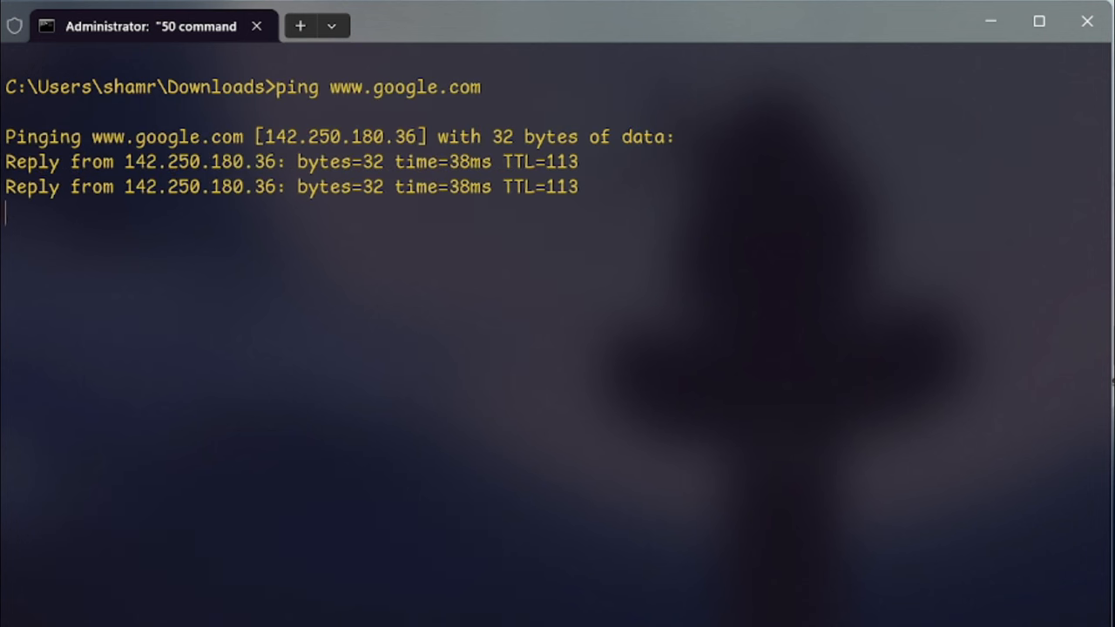
{"action": "key", "text": "ctrl+c"}
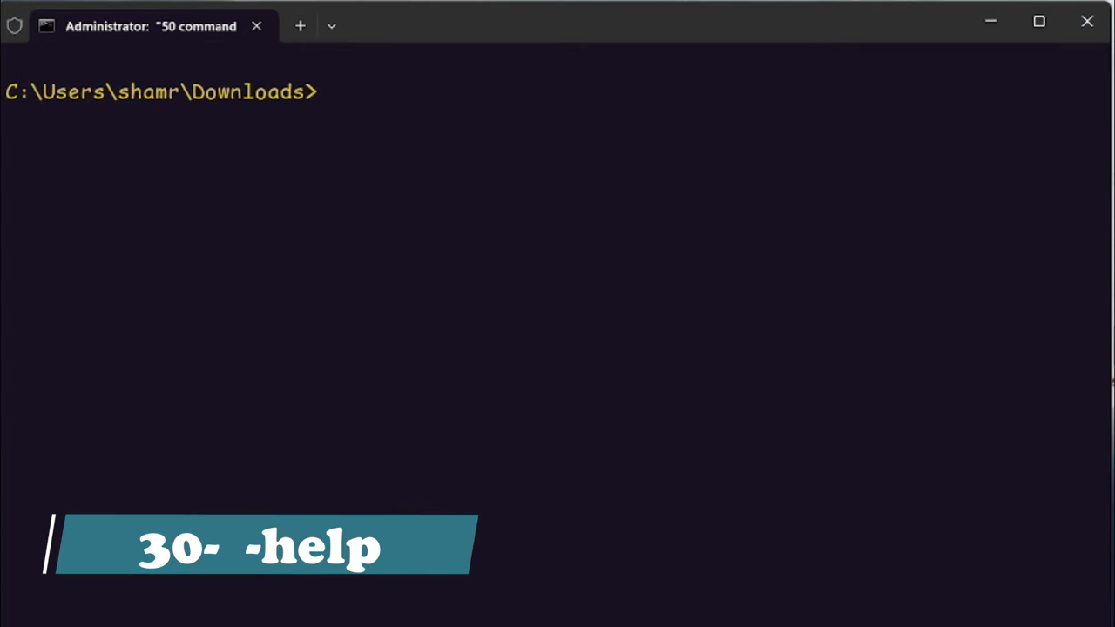
- Show powercfg's option help, print "hello from echo", and type mkdir testDir
{"action": "type", "text": "powercfg"}
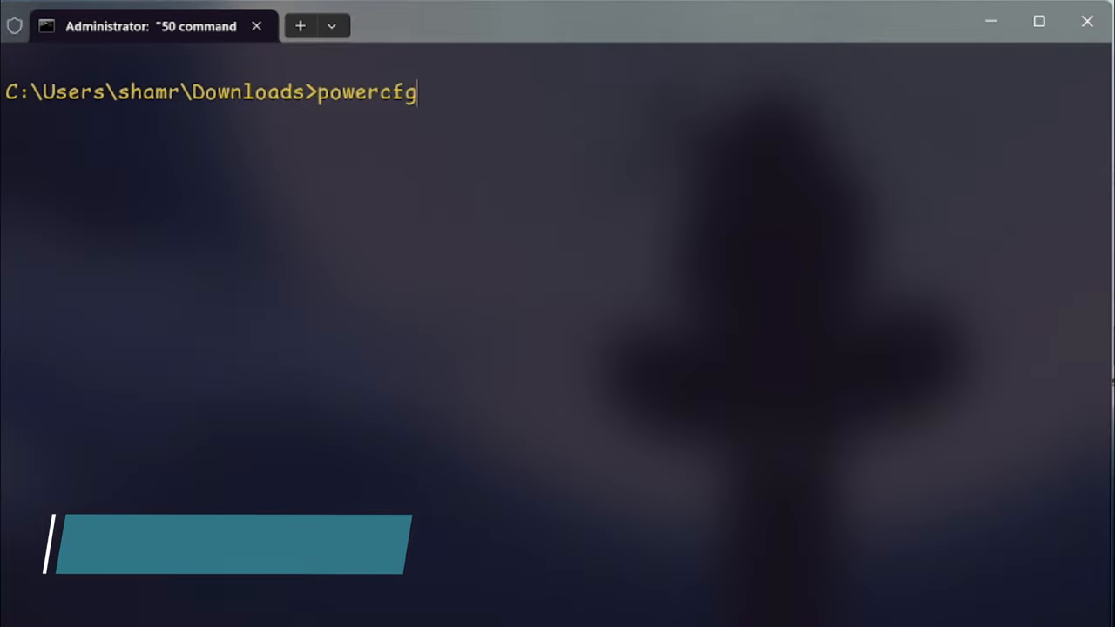
{"action": "key", "text": "Return"}
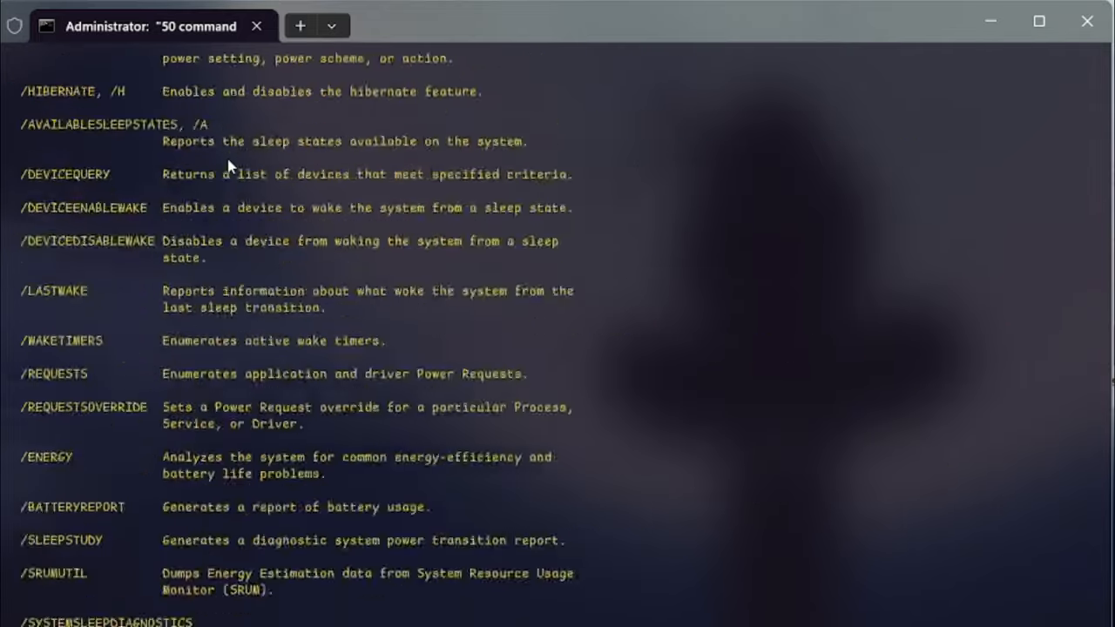
{"action": "scroll", "scroll_direction": "down", "scroll_amount": 3}
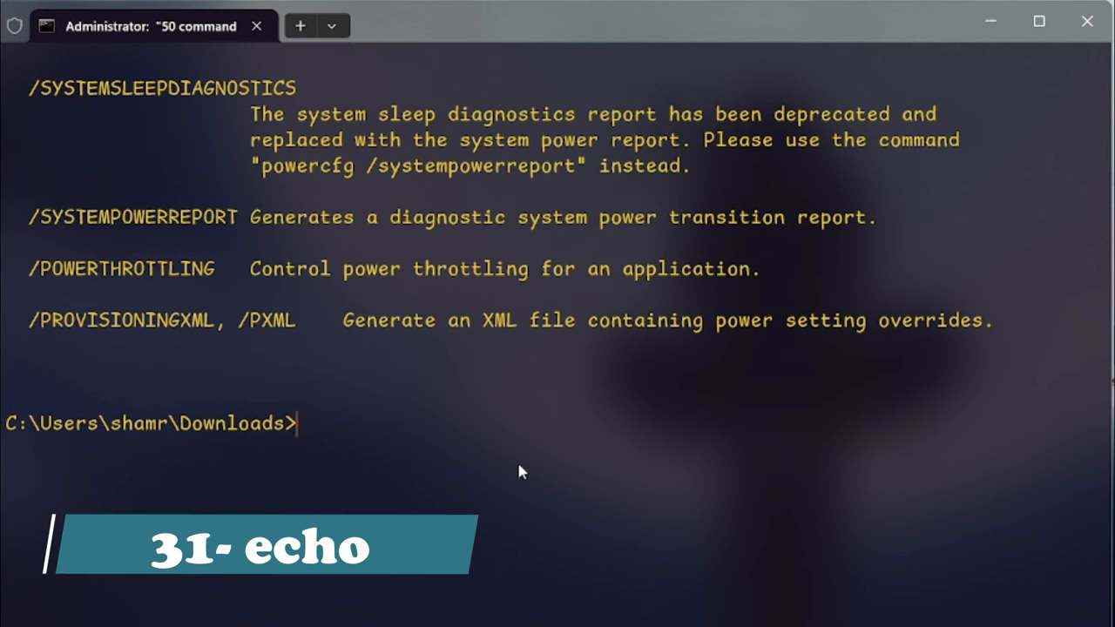
{"action": "type", "text": "echo \"hell"}
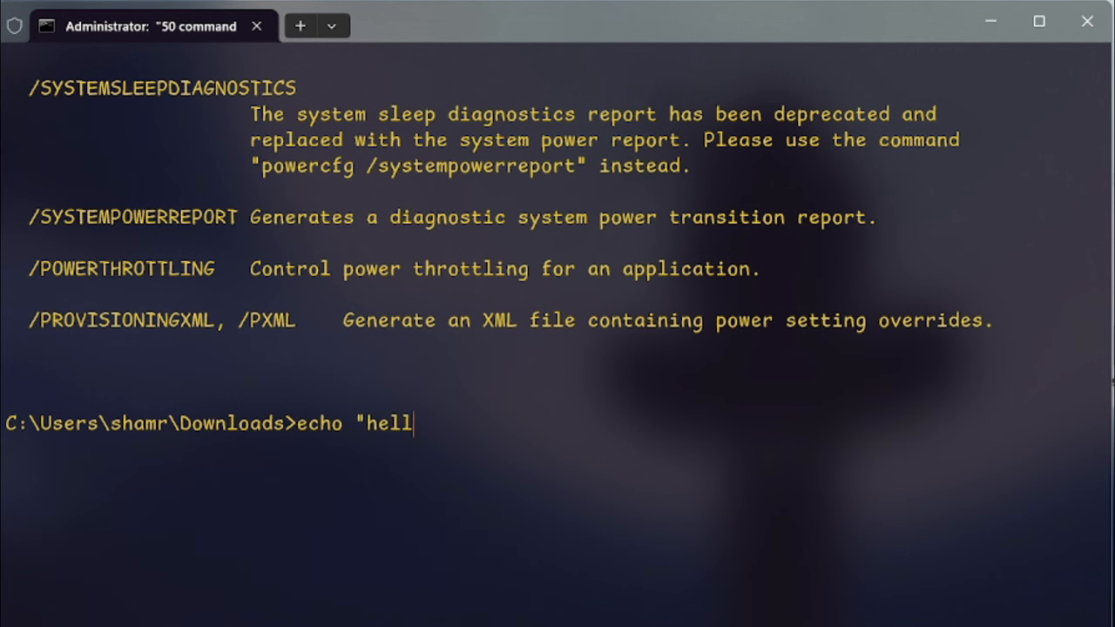
{"action": "key", "text": "Return"}
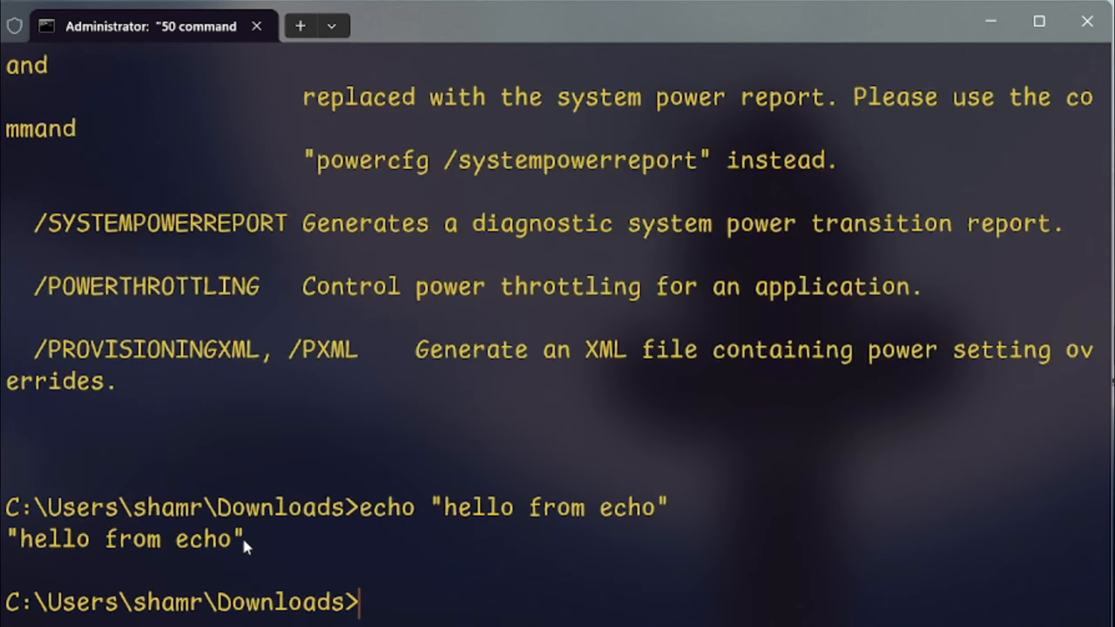
{"action": "type", "text": "mkdir testDir"}
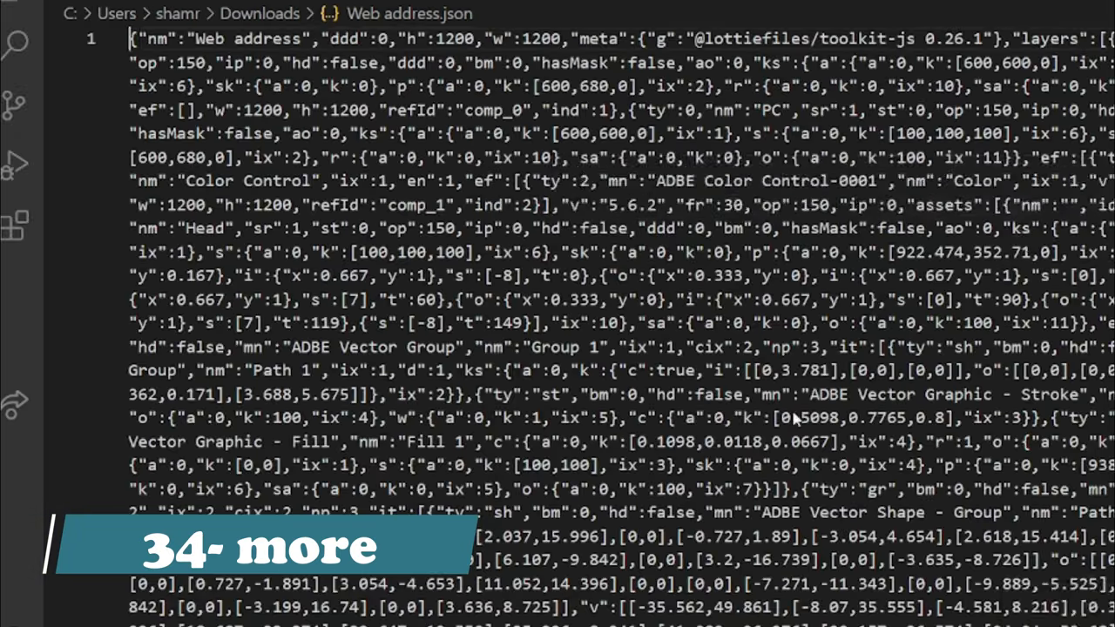
- Scroll through the Web address.json contents, then type 'move moving.txt' at the prompt
{"action": "scroll", "scroll_direction": "down", "scroll_amount": 3}
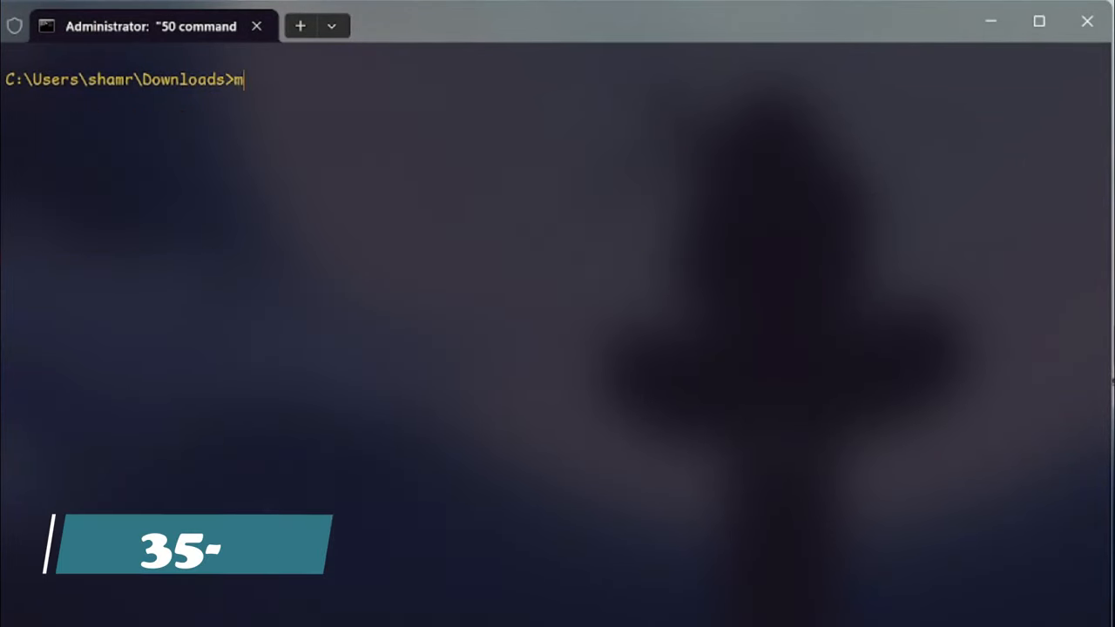
{"action": "type", "text": "ove moving.txt"}
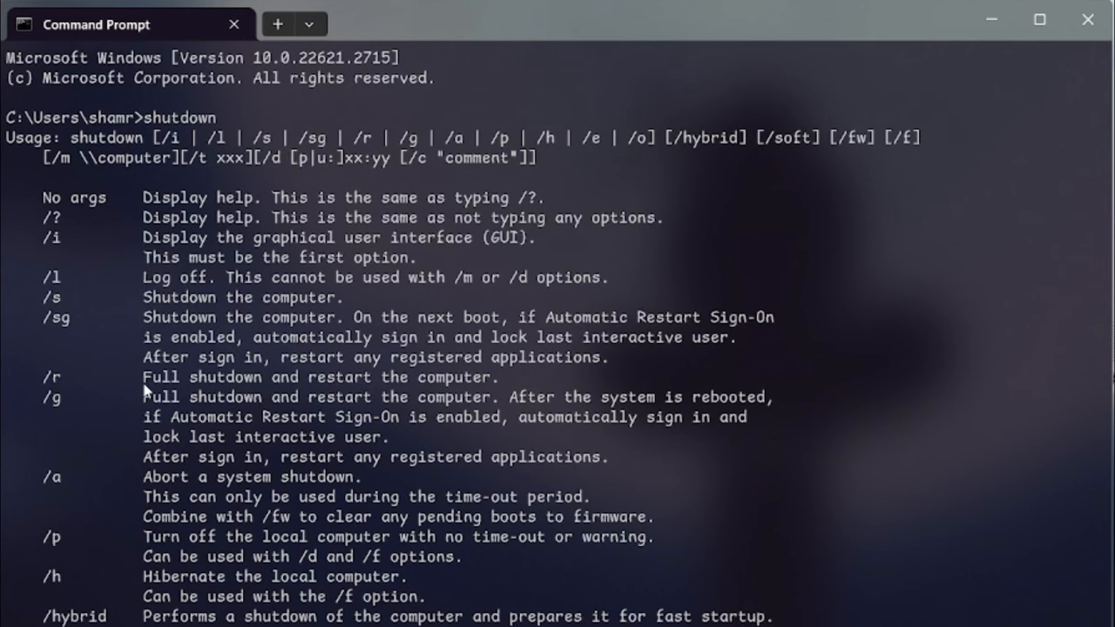
{"action": "mouse_move", "coordinate": [296, 487]}
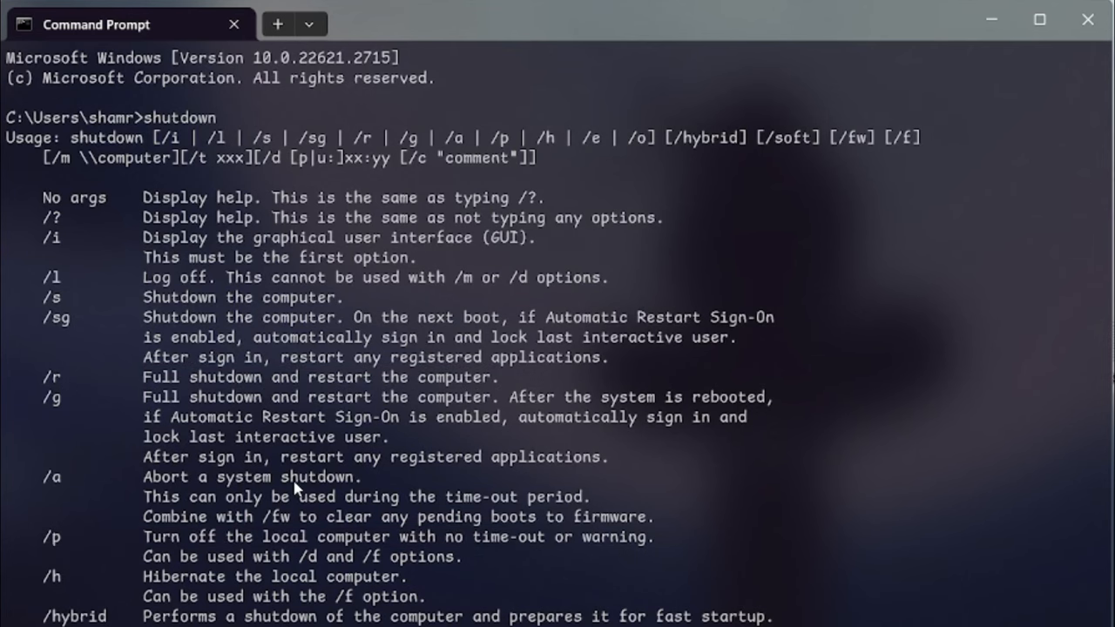
- Type pathping, then enter 8.8.8.8 and 5.5 at the prompt
{"action": "type", "text": "pathping"}
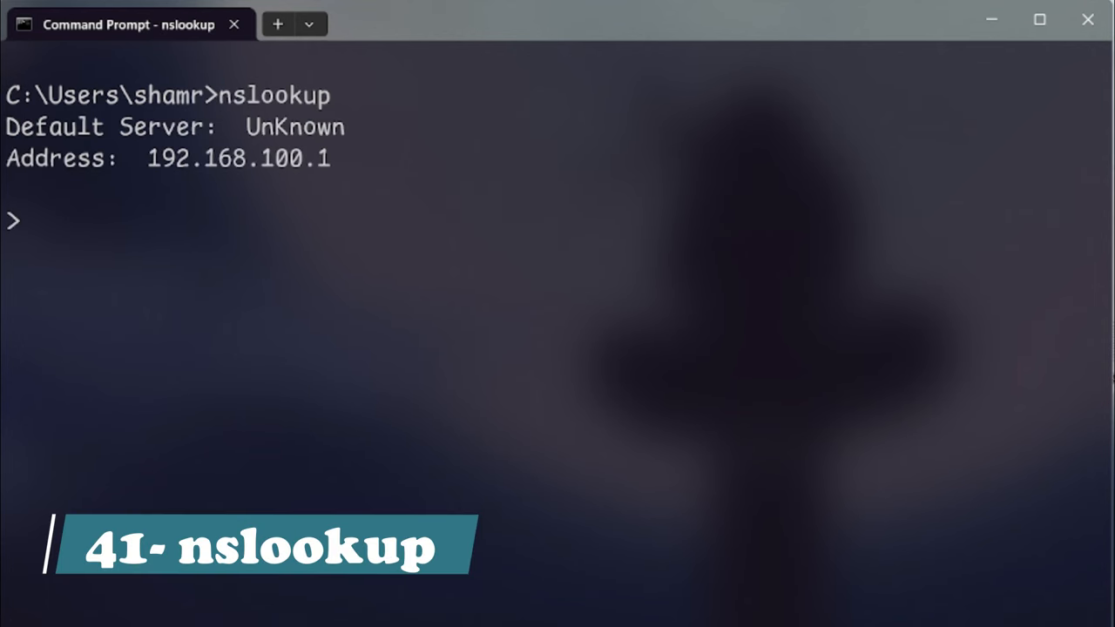
{"action": "type", "text": "8.8.8.8"}
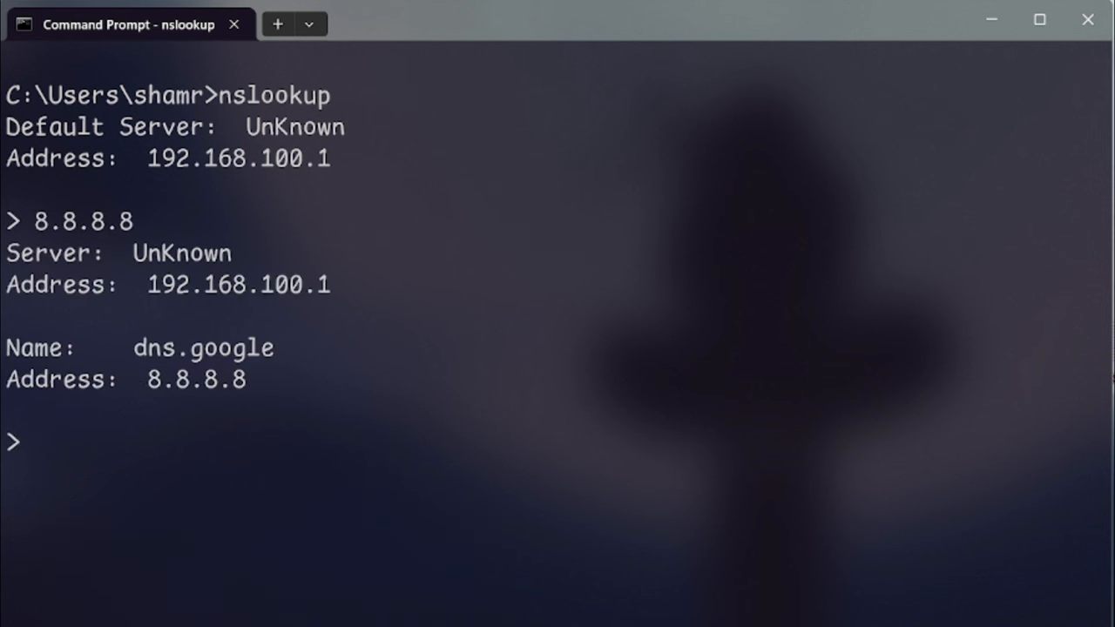
{"action": "type", "text": "5.5"}
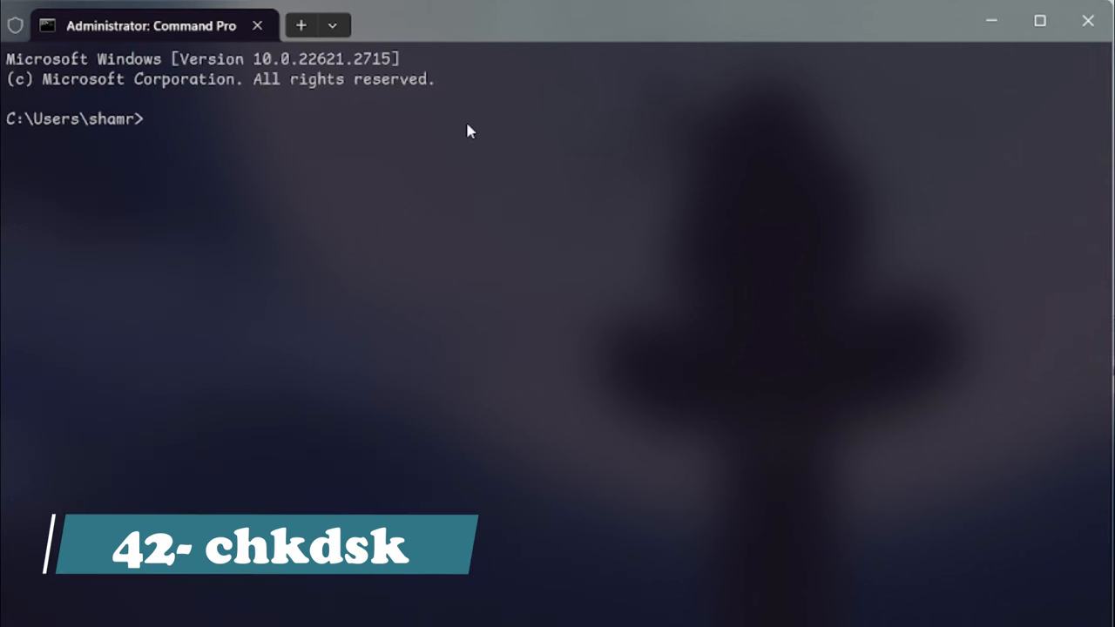
- Type chkdsk, then run netstat for active connections and cmdkey for stored credentials
{"action": "type", "text": "chk"}
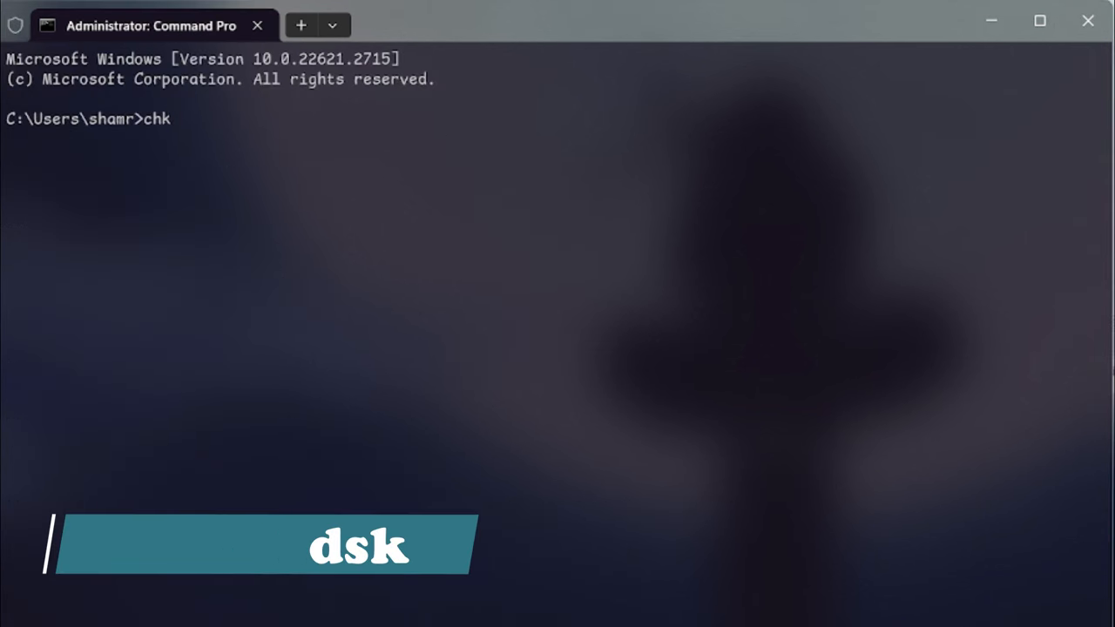
{"action": "type", "text": "dsk"}
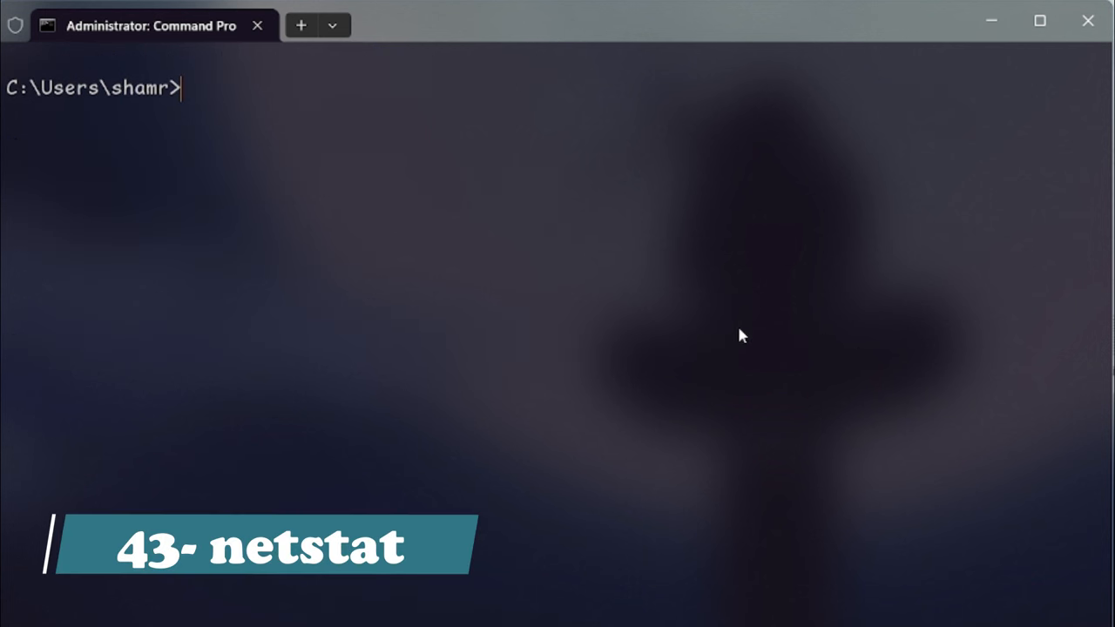
{"action": "type", "text": "netstar"}
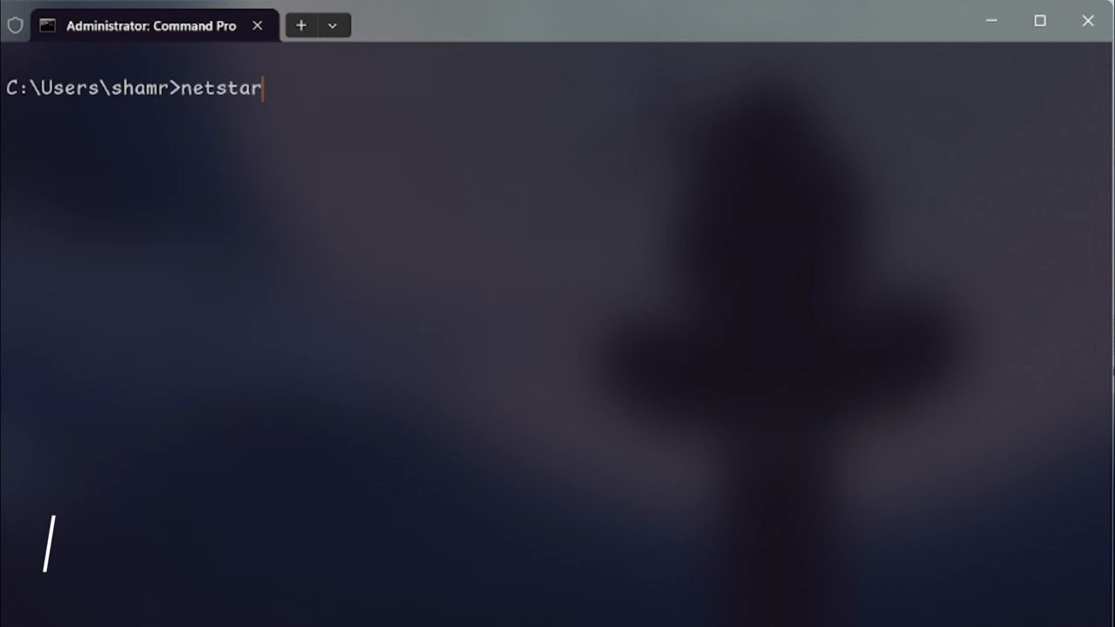
{"action": "key", "text": "Return"}
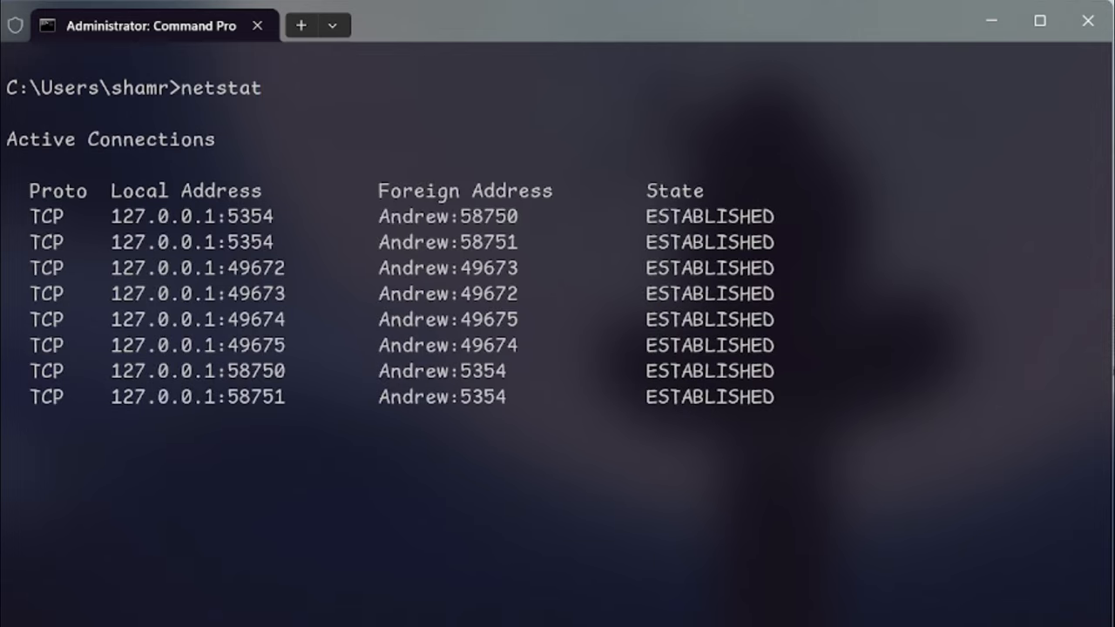
{"action": "mouse_move", "coordinate": [323, 266]}
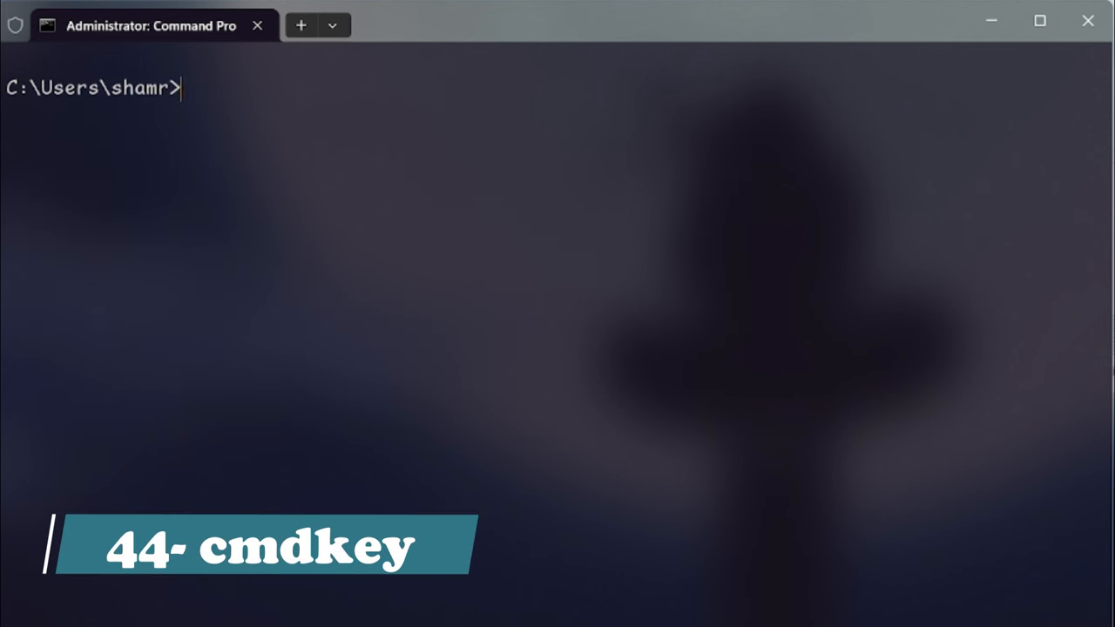
{"action": "type", "text": "cmdkey"}
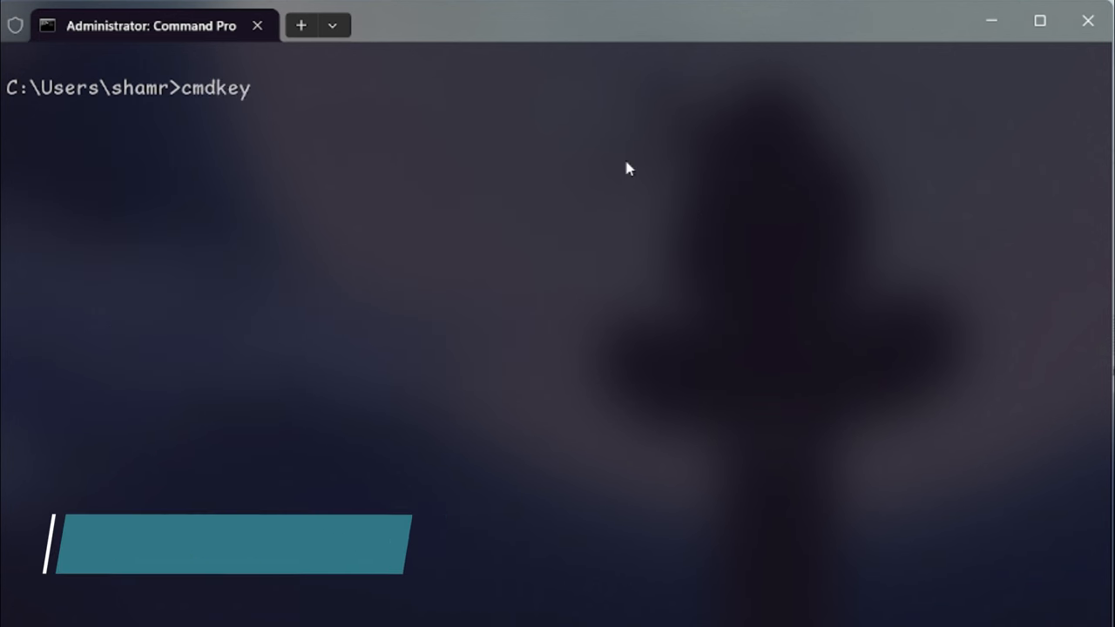
{"action": "key", "text": "Return"}
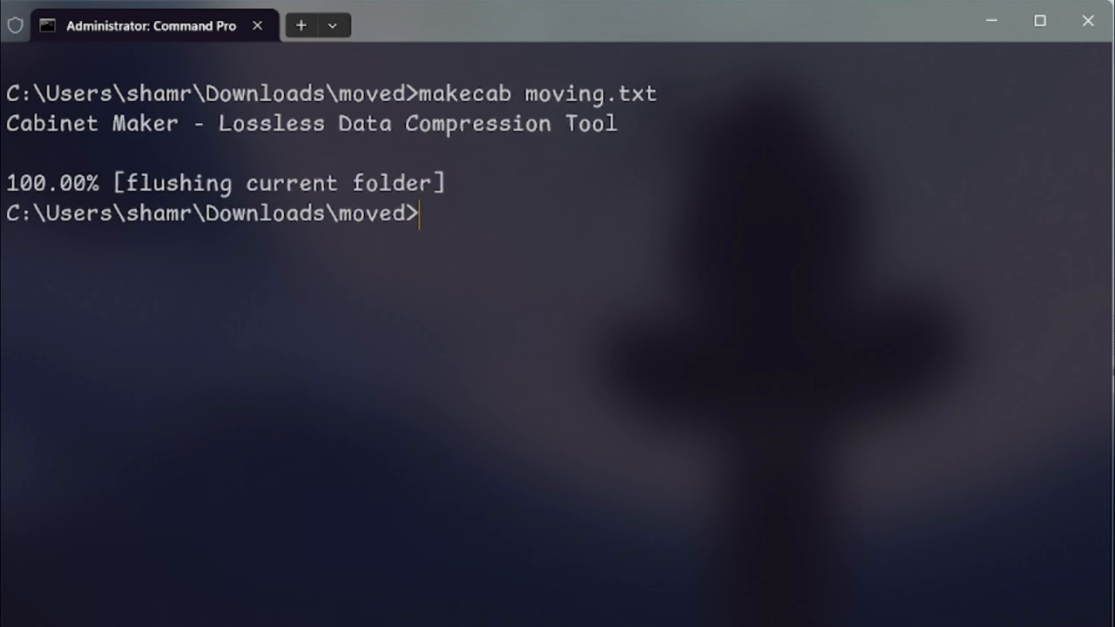
{"action": "mouse_move", "coordinate": [834, 313]}
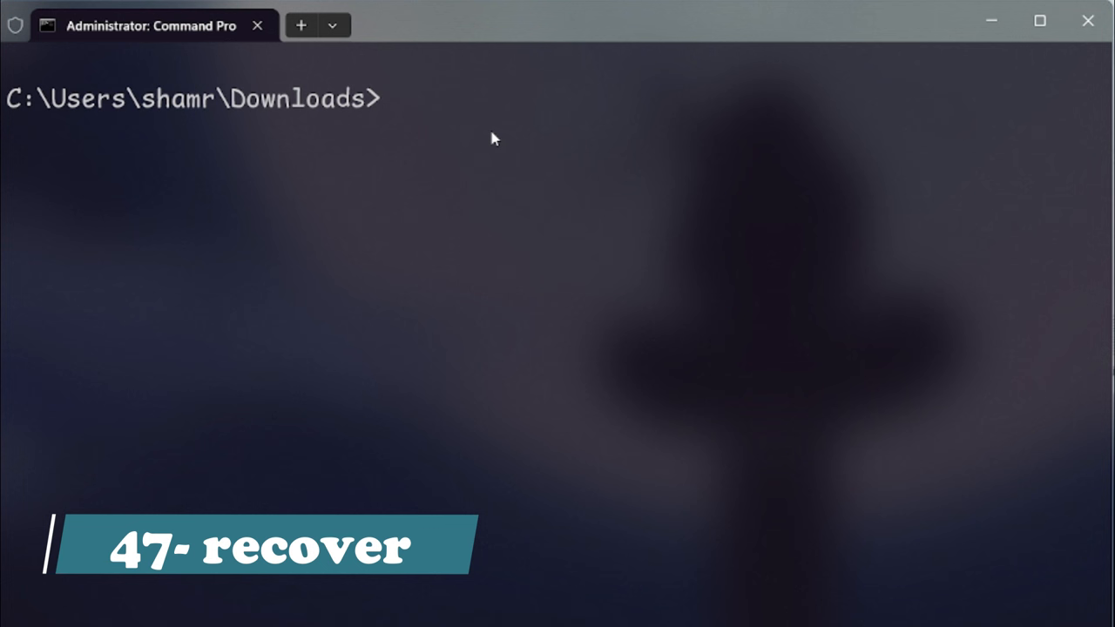
- Type recover with the C:\Users\shamr\Downloads path
{"action": "type", "text": "recover"}
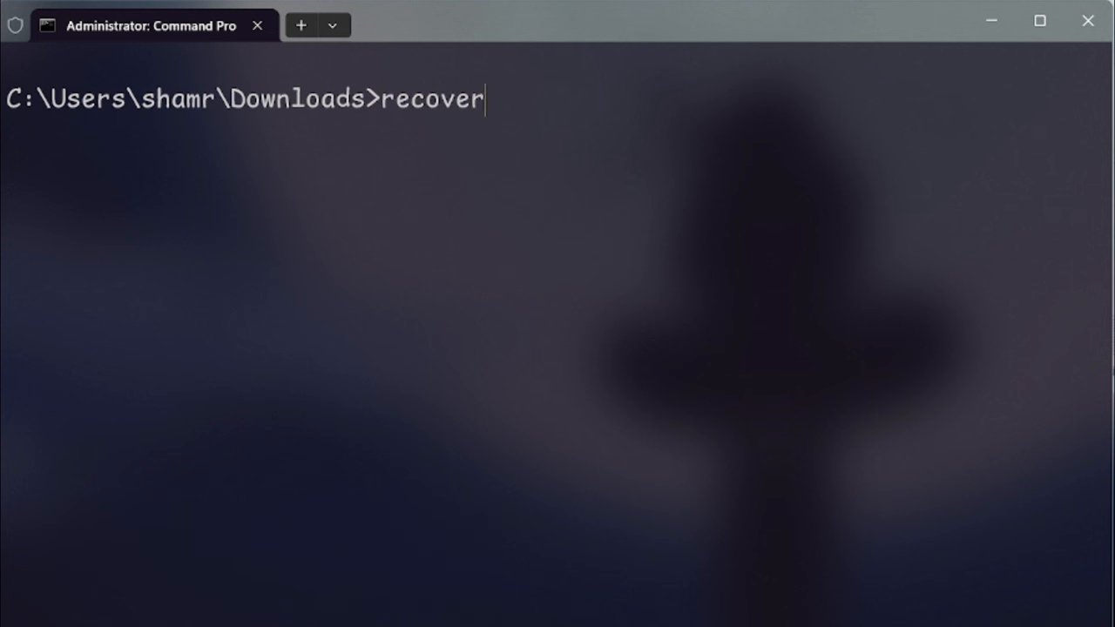
{"action": "type", "text": "C:\\Users\\shamr\\Downloads"}
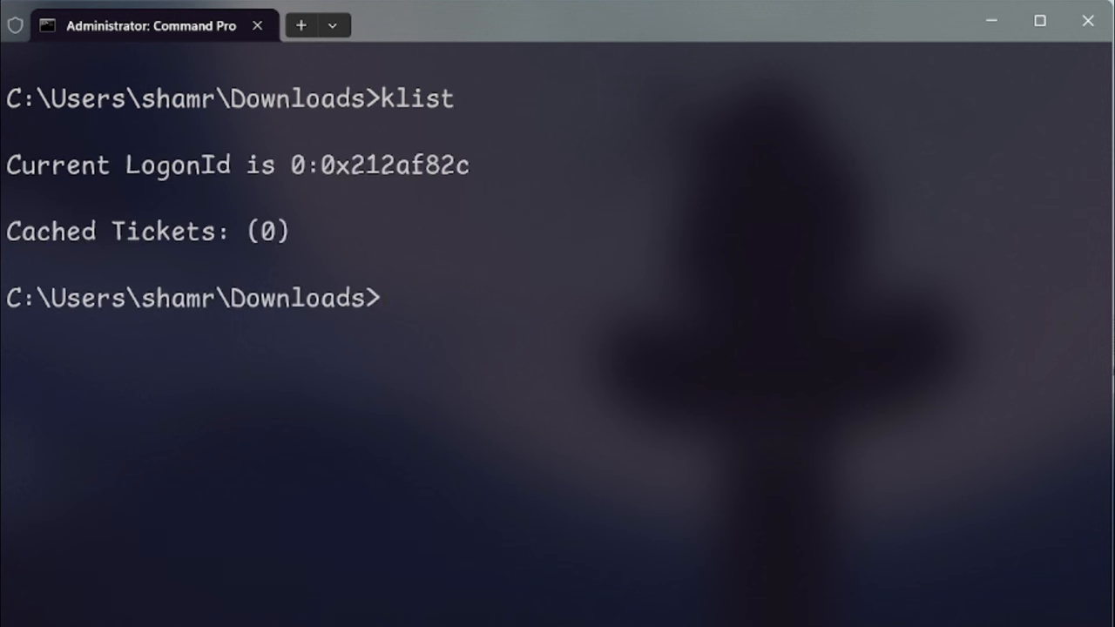
{"action": "mouse_move", "coordinate": [725, 456]}
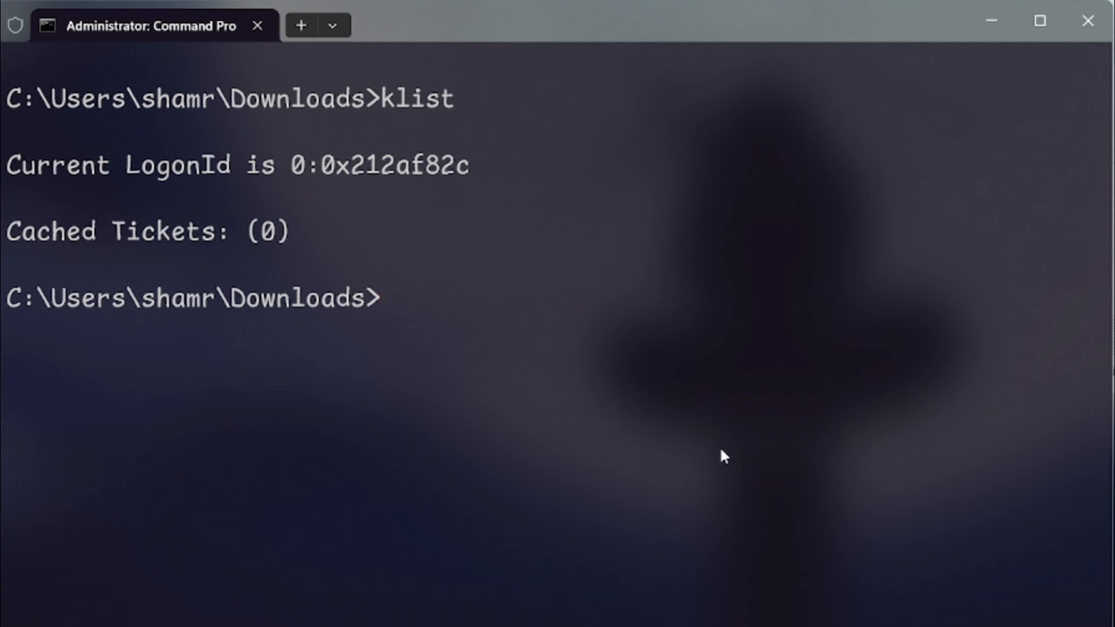
{"action": "mouse_move", "coordinate": [313, 251]}
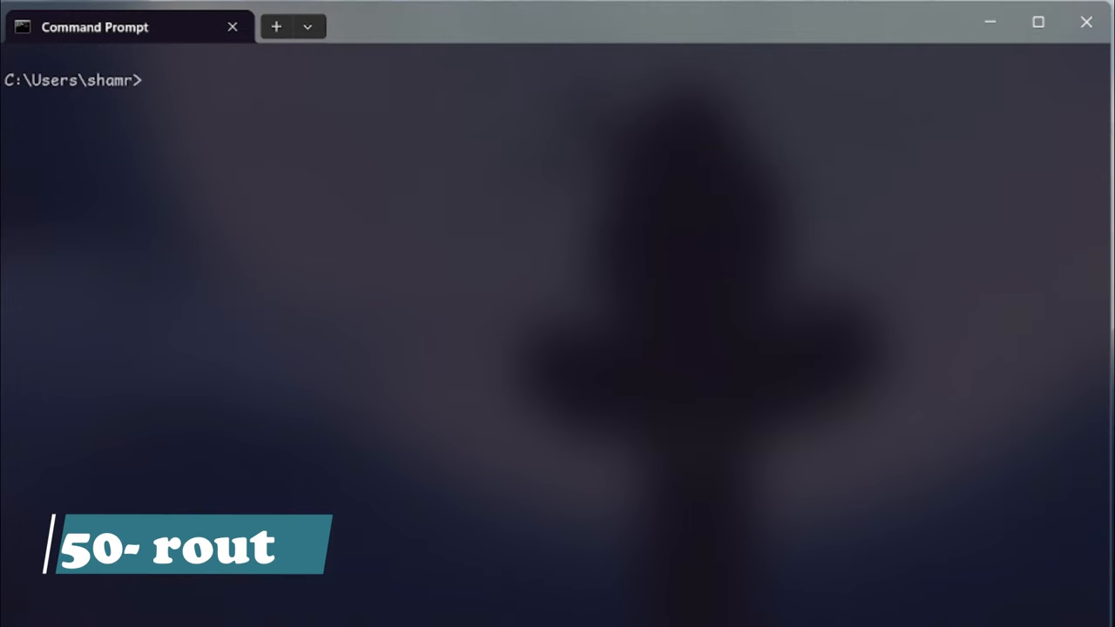
- Run route print and scroll down through the IPv4 route table
{"action": "type", "text": "rou"}
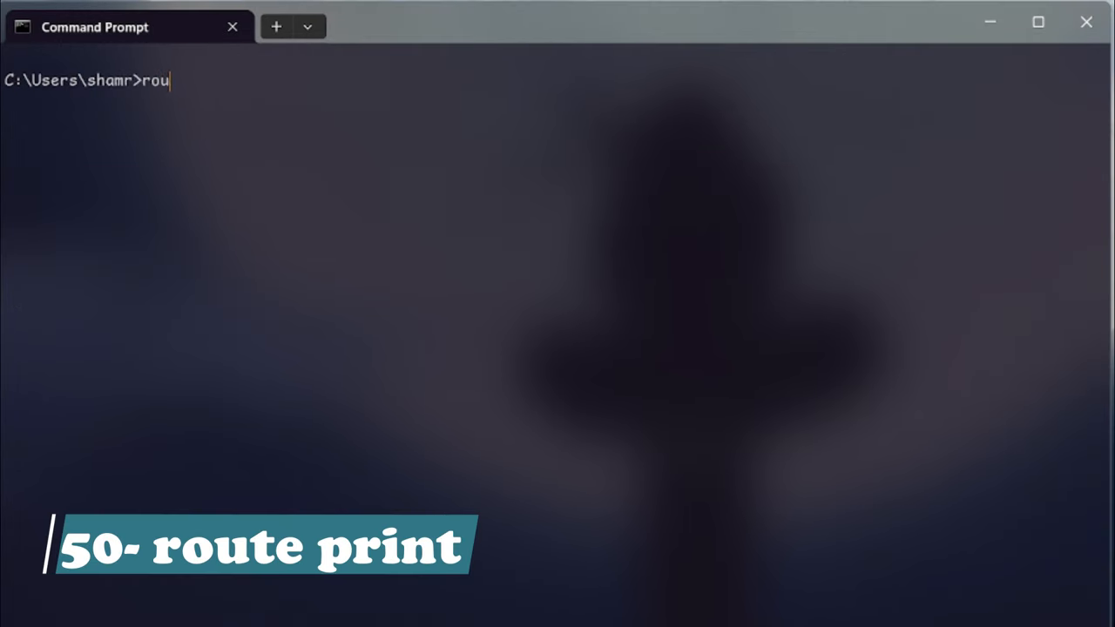
{"action": "key", "text": "Return"}
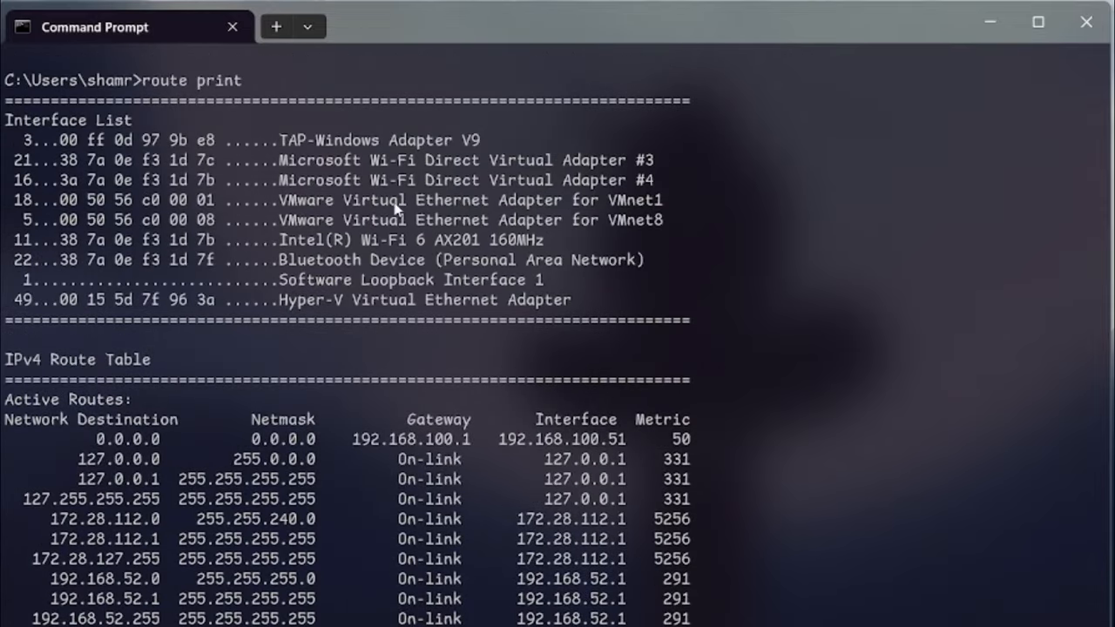
{"action": "scroll", "scroll_direction": "down", "scroll_amount": 3}
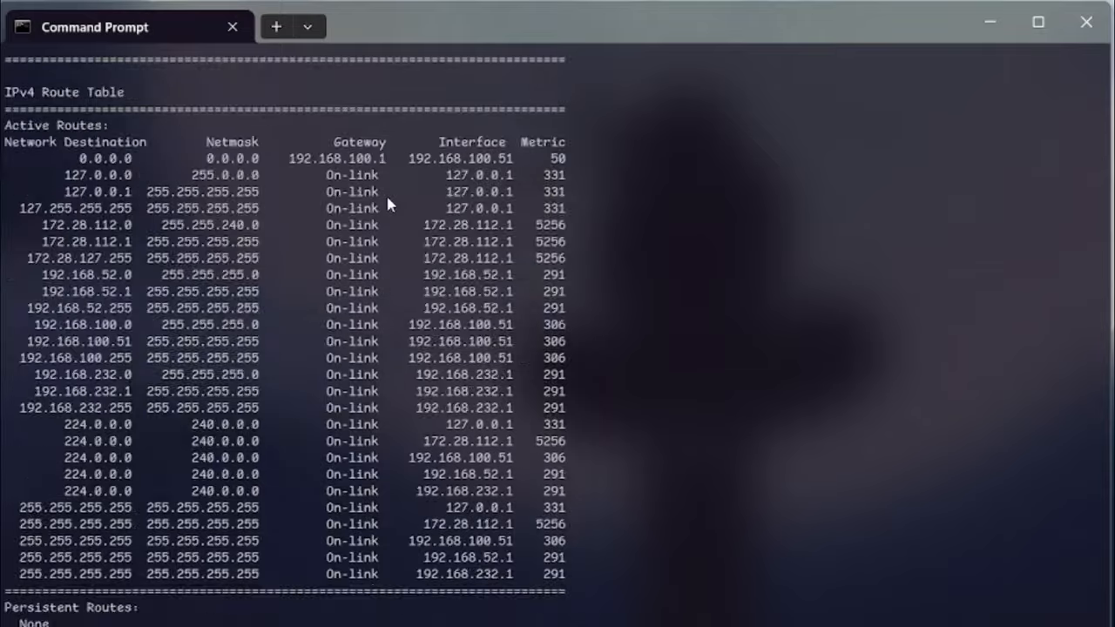